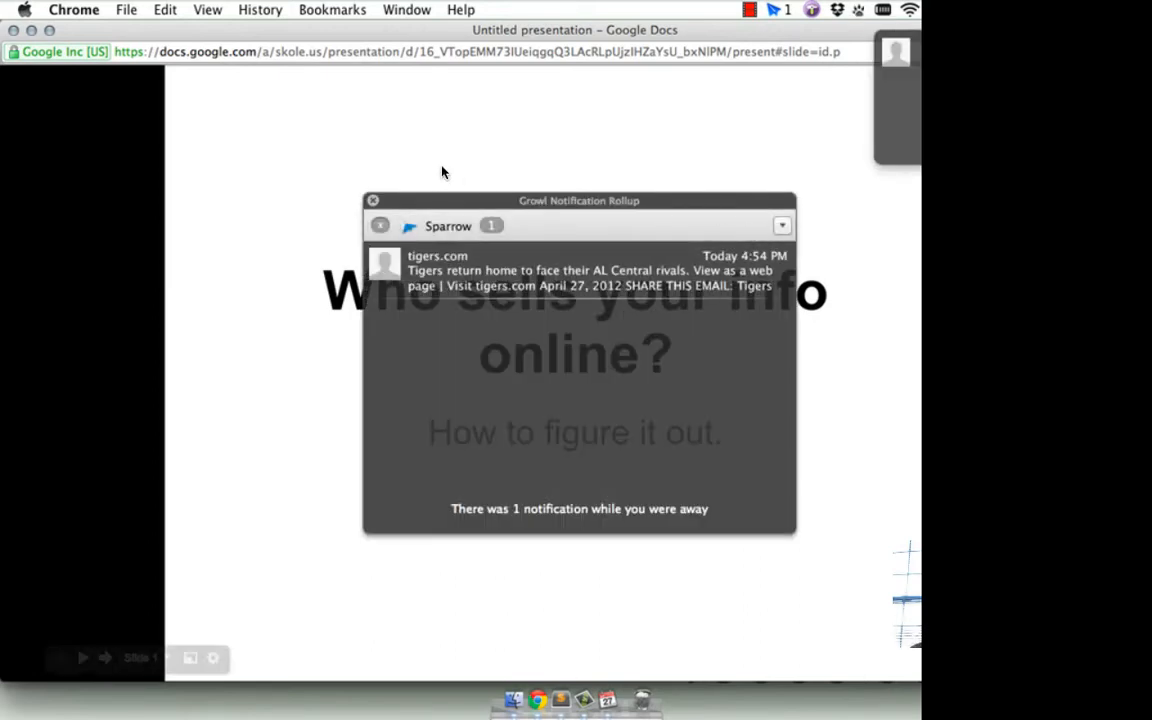
- Dismiss the missed-notification popup so the title slide 'Who sells your info online?' shows fully
click(372, 200)
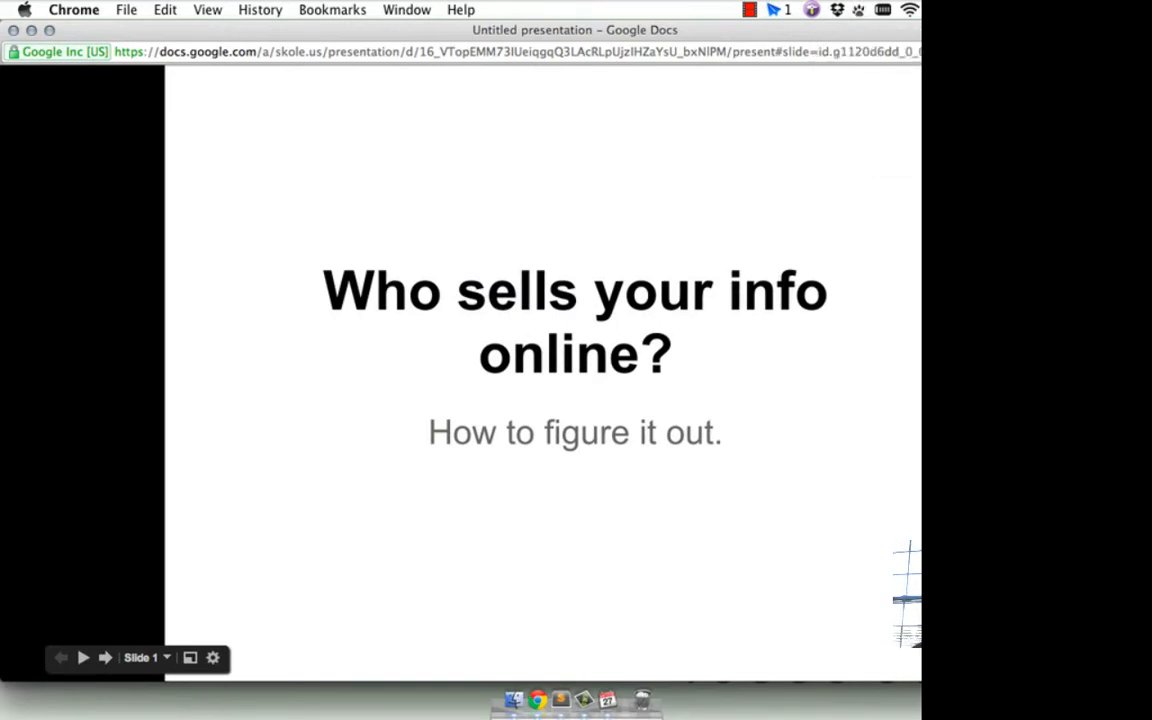
click(104, 656)
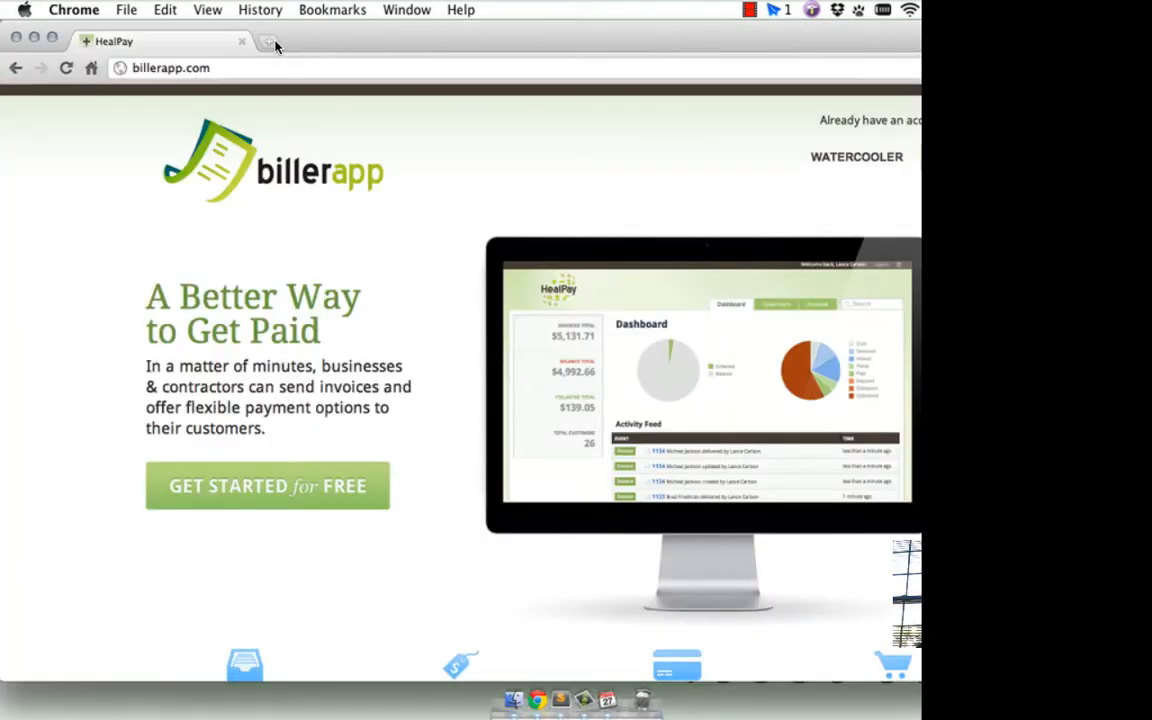
mouse_move(624, 292)
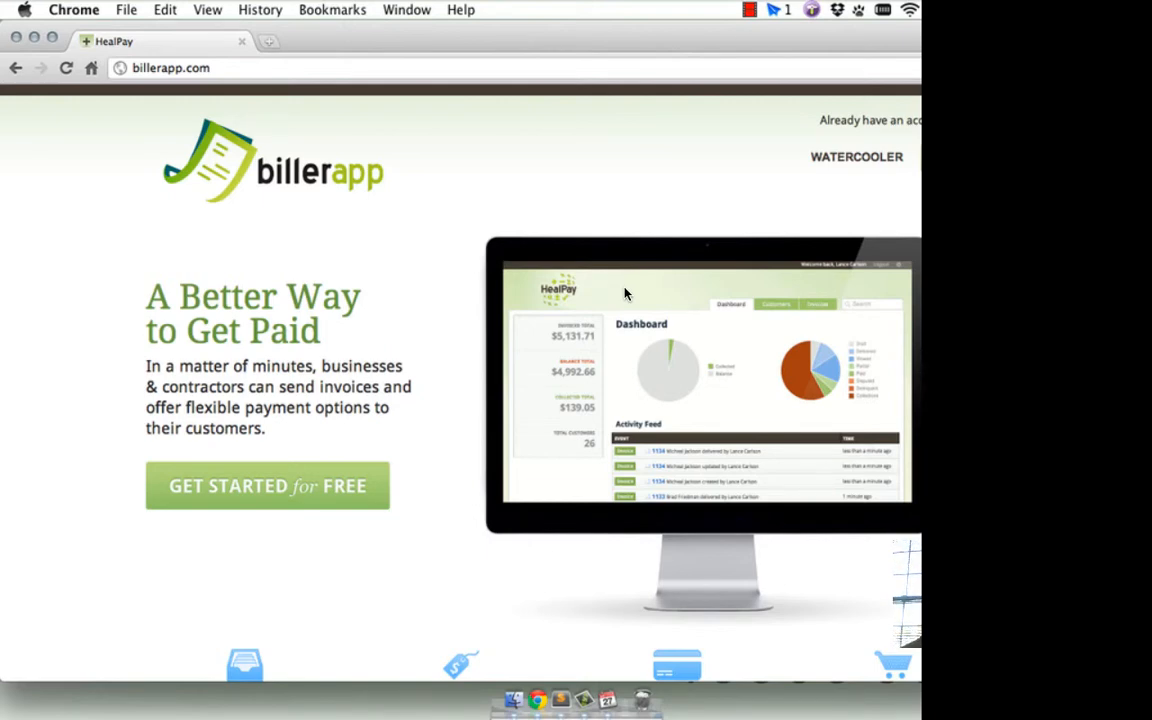
mouse_move(688, 228)
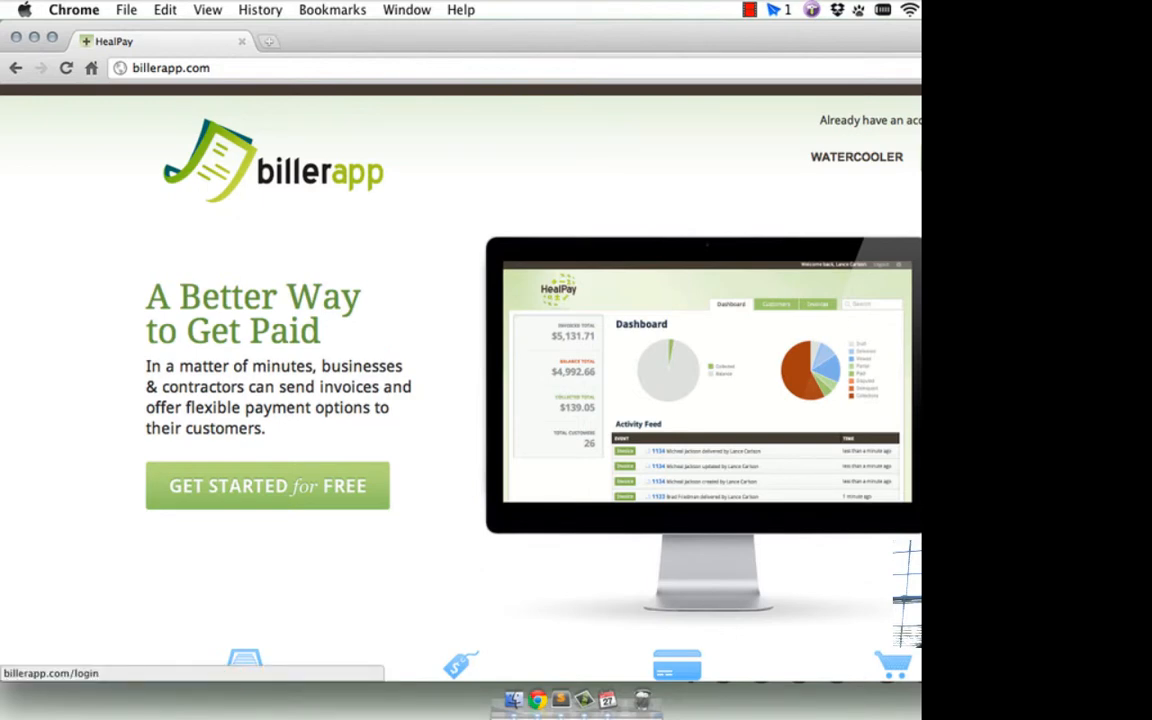
- Start free signup on billerapp.com and fill the full name with last name 'Skole'
click(268, 486)
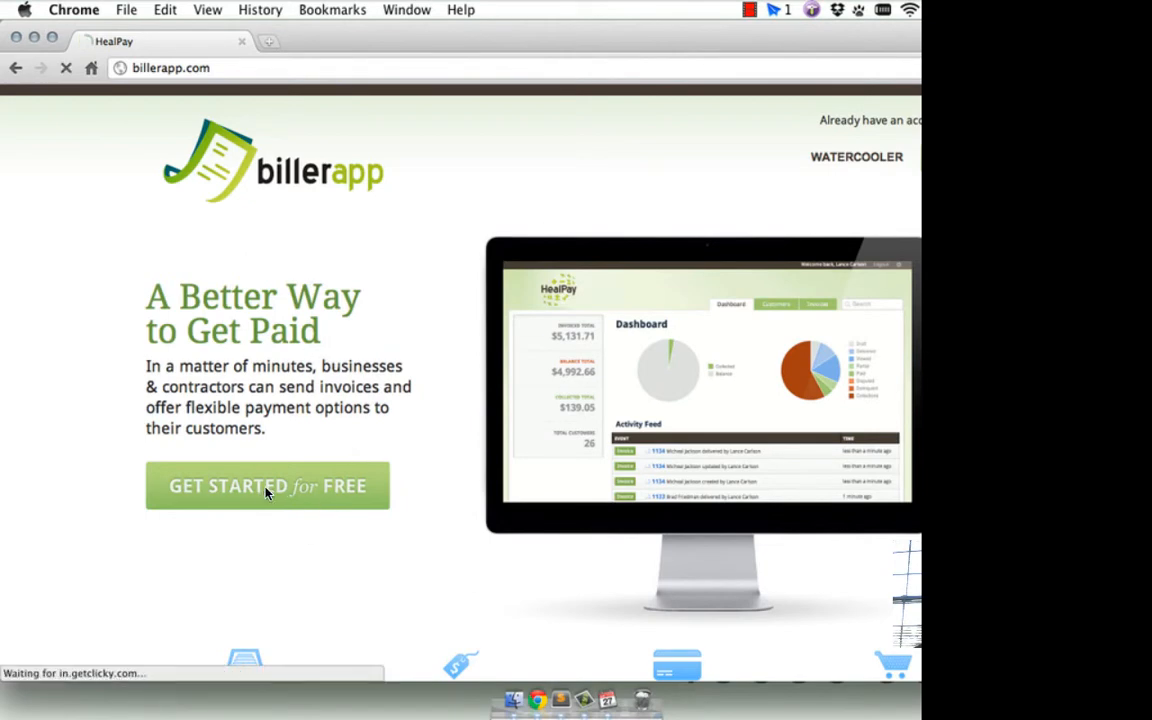
click(268, 486)
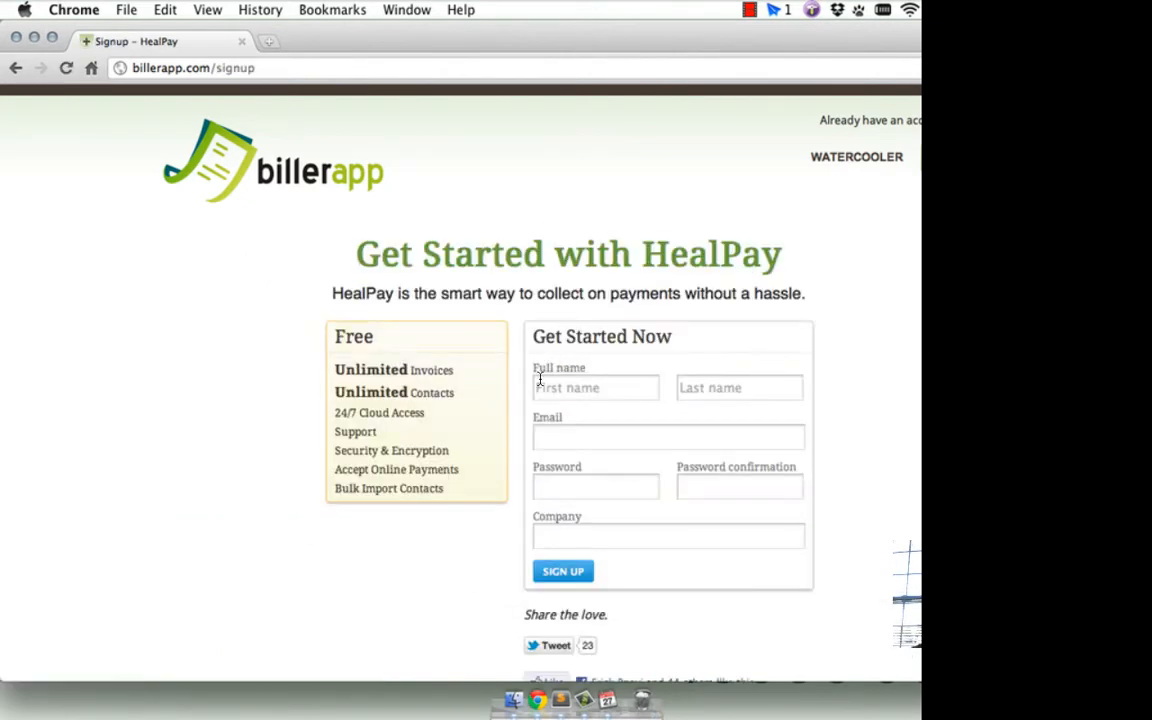
click(596, 388)
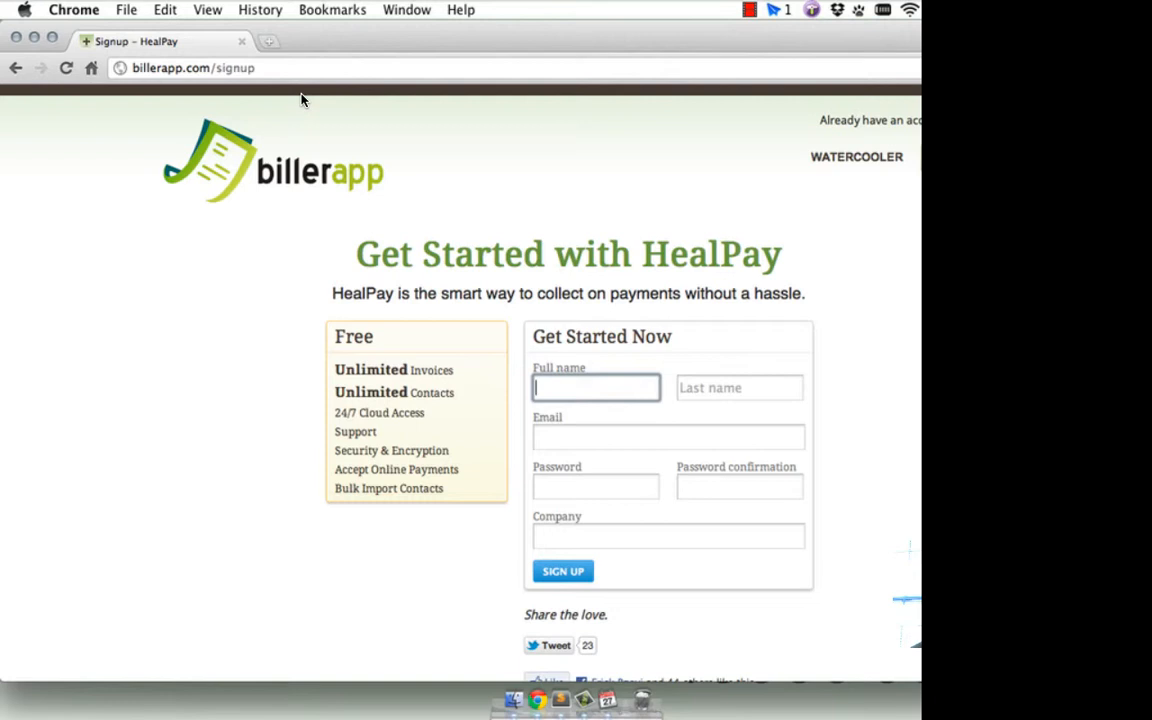
mouse_move(310, 100)
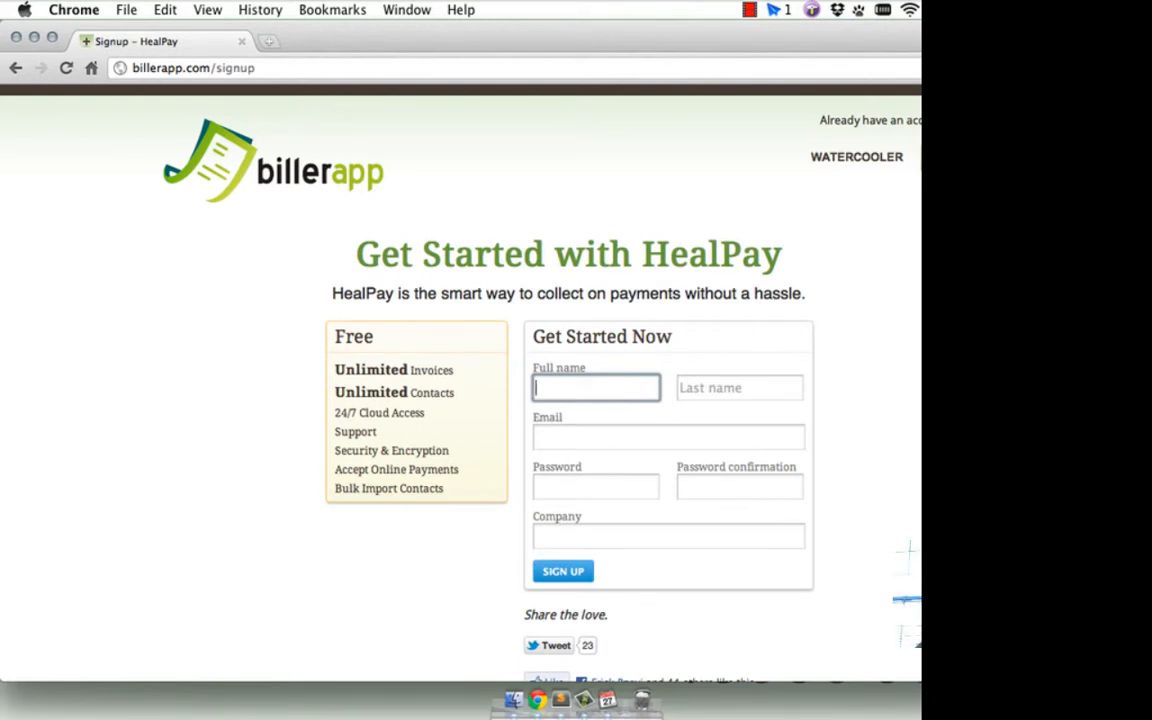
text(Skole)
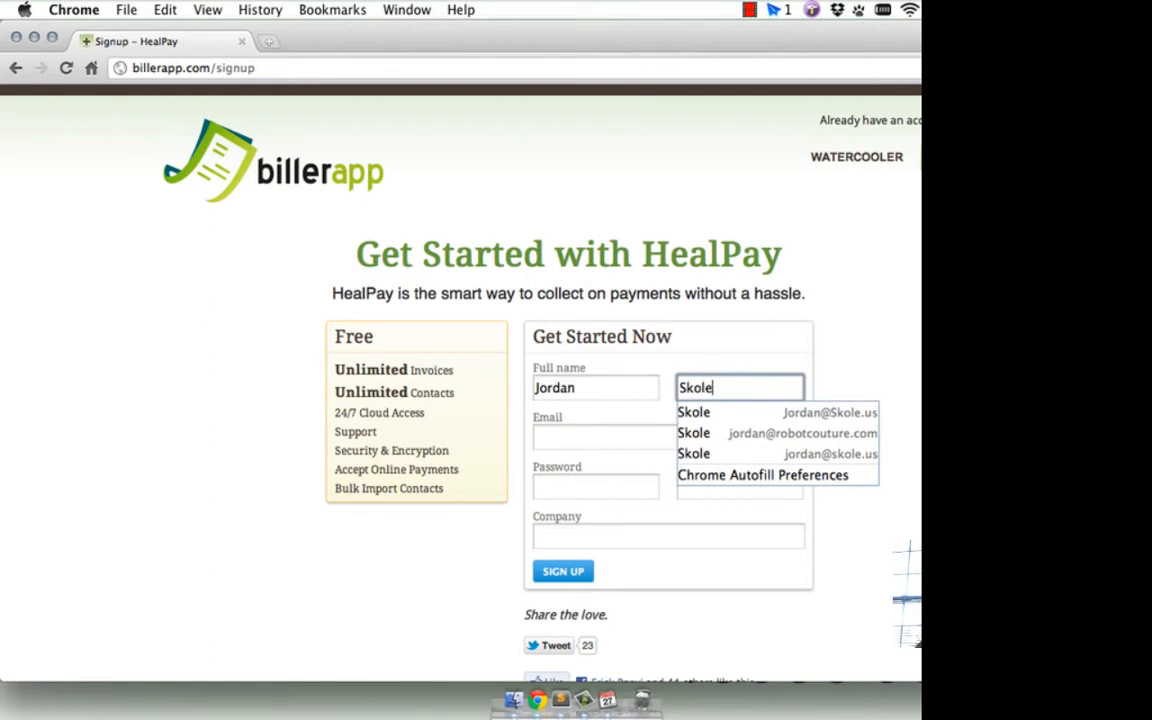
click(668, 436)
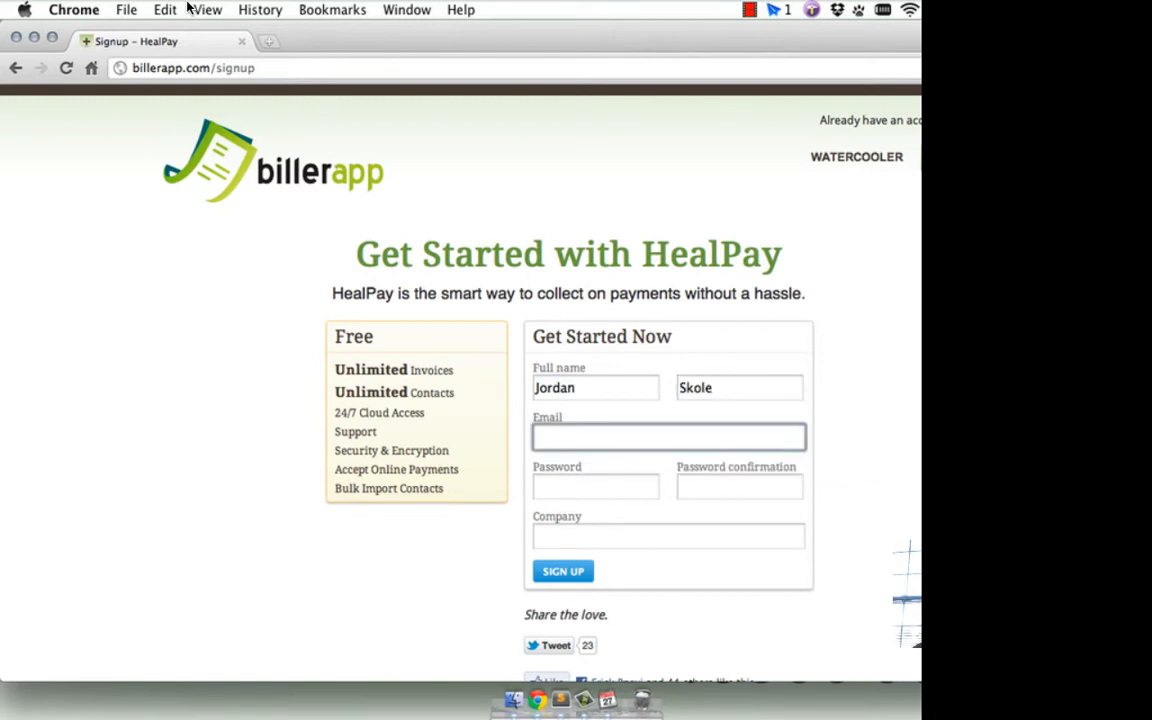
- In a new tab reach the Google Apps control panel and show Organization & users for skole.us
click(268, 40)
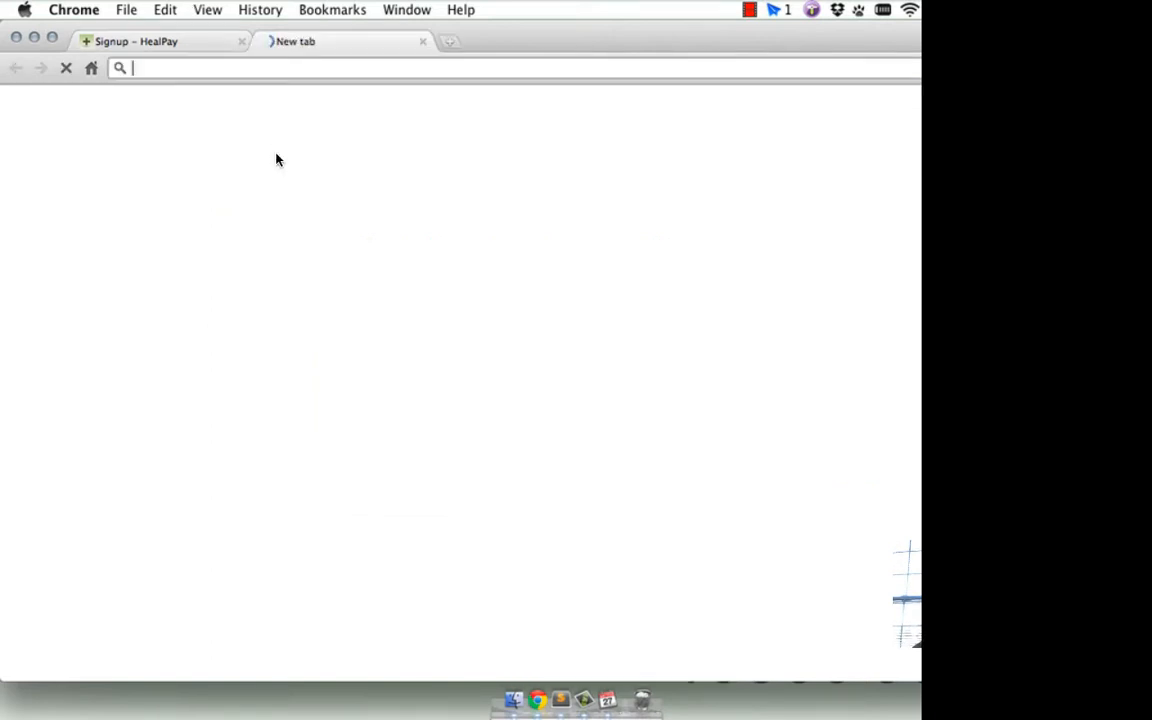
text(google.com/analytics/)
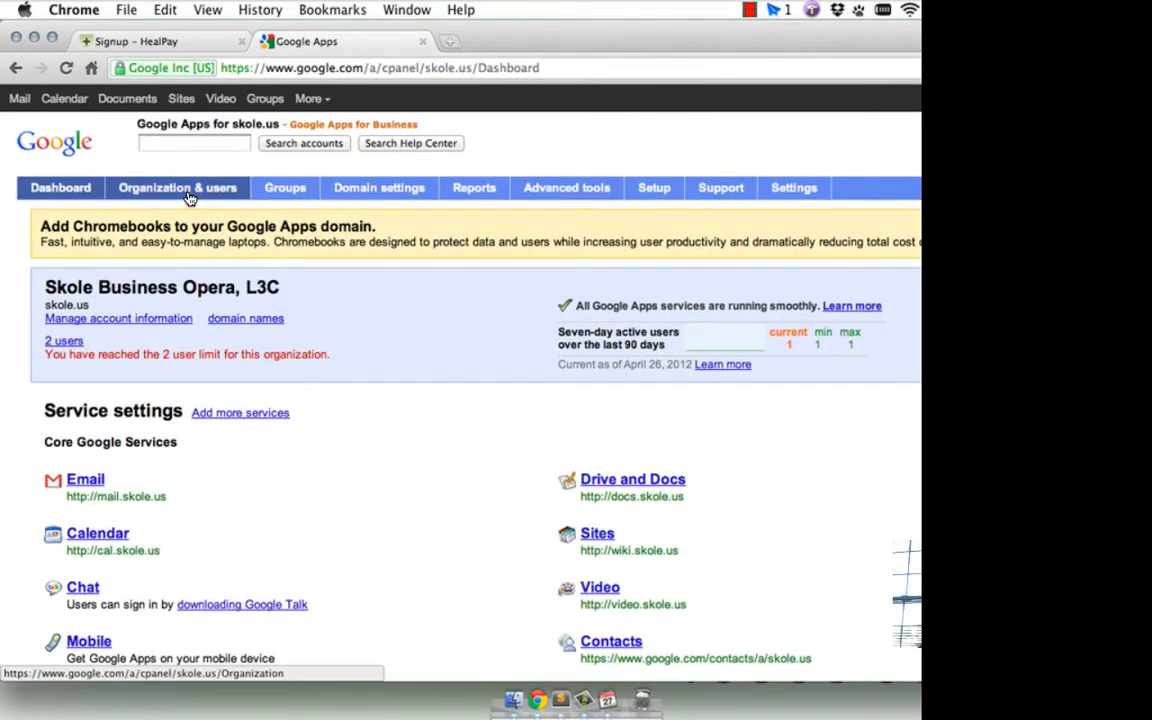
mouse_move(176, 188)
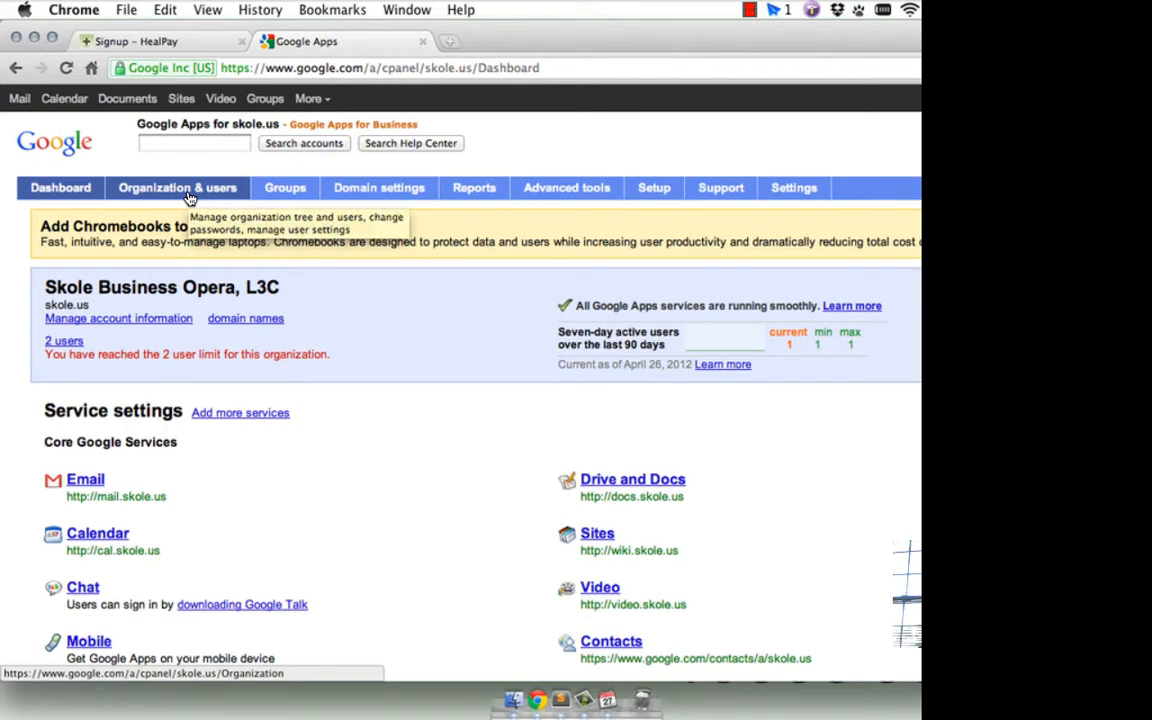
click(176, 188)
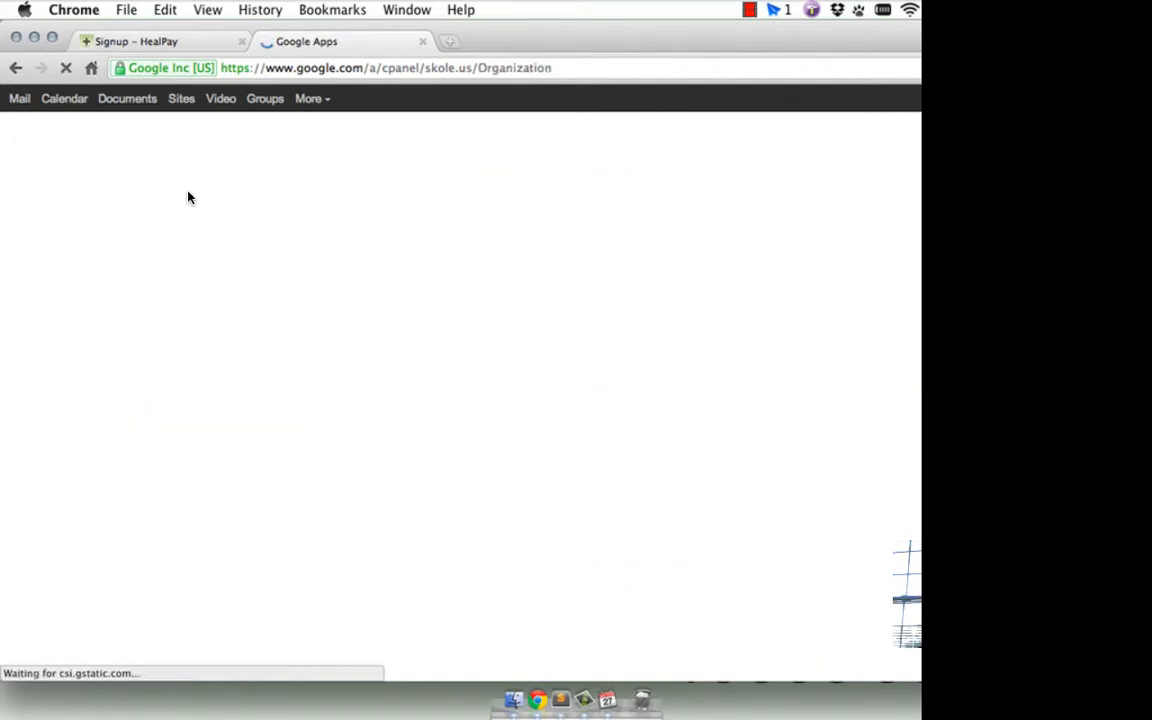
click(176, 188)
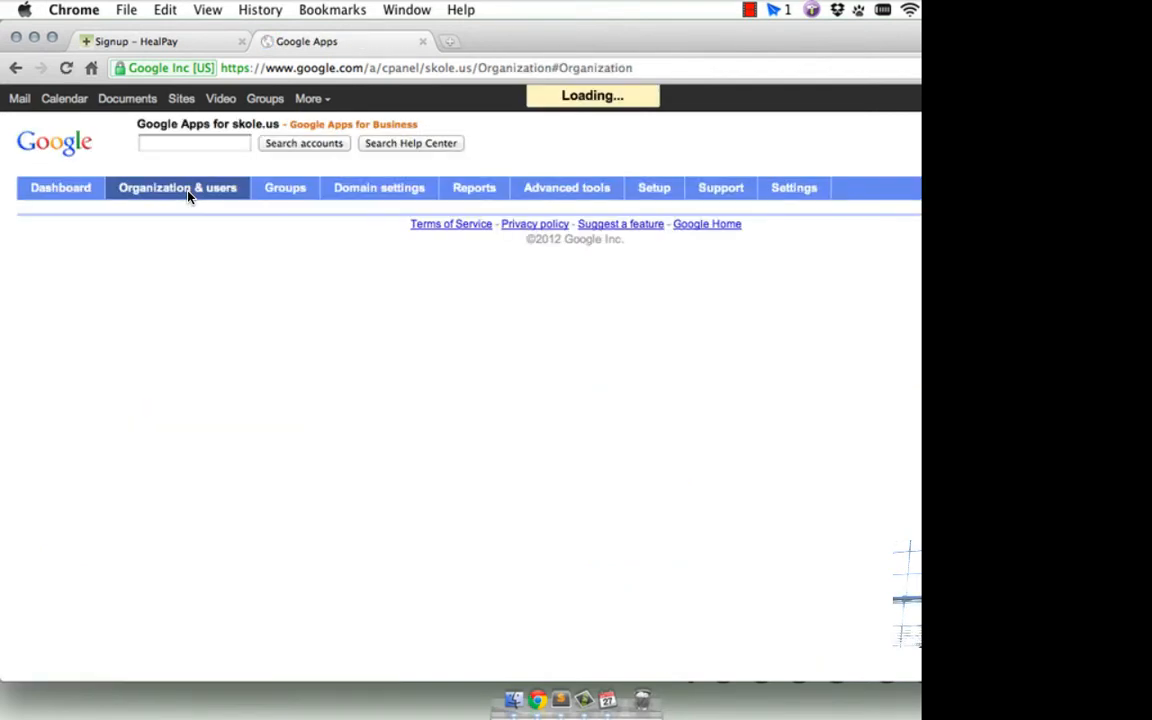
click(176, 188)
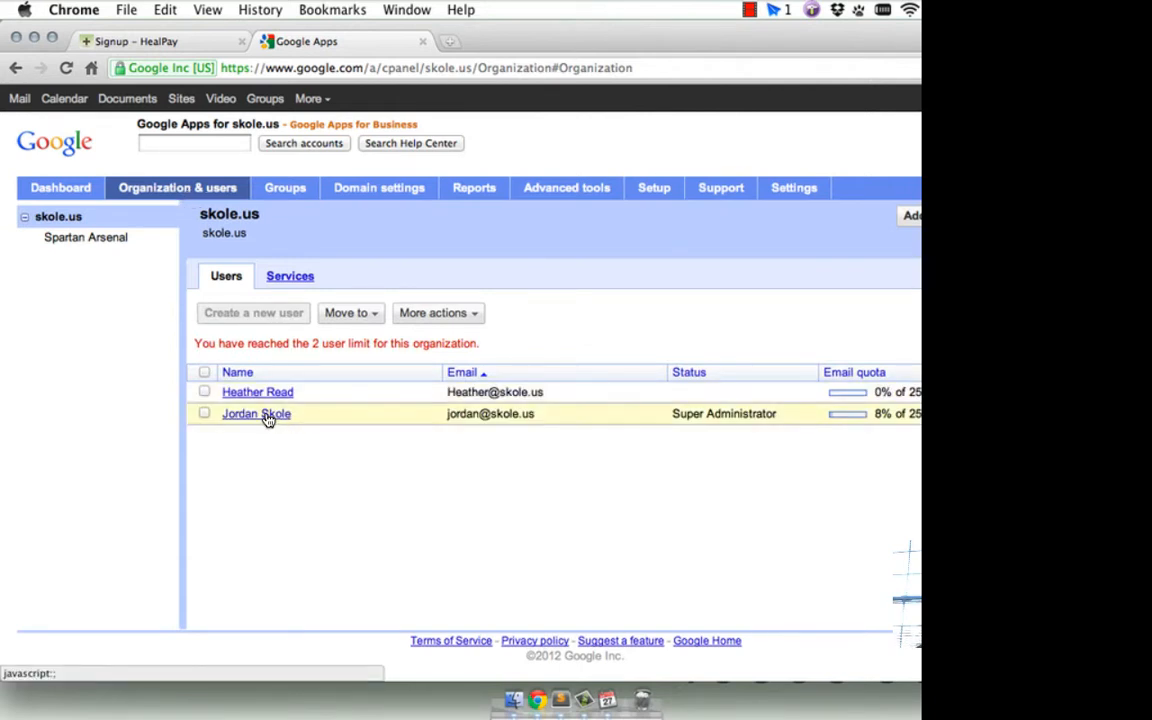
click(256, 412)
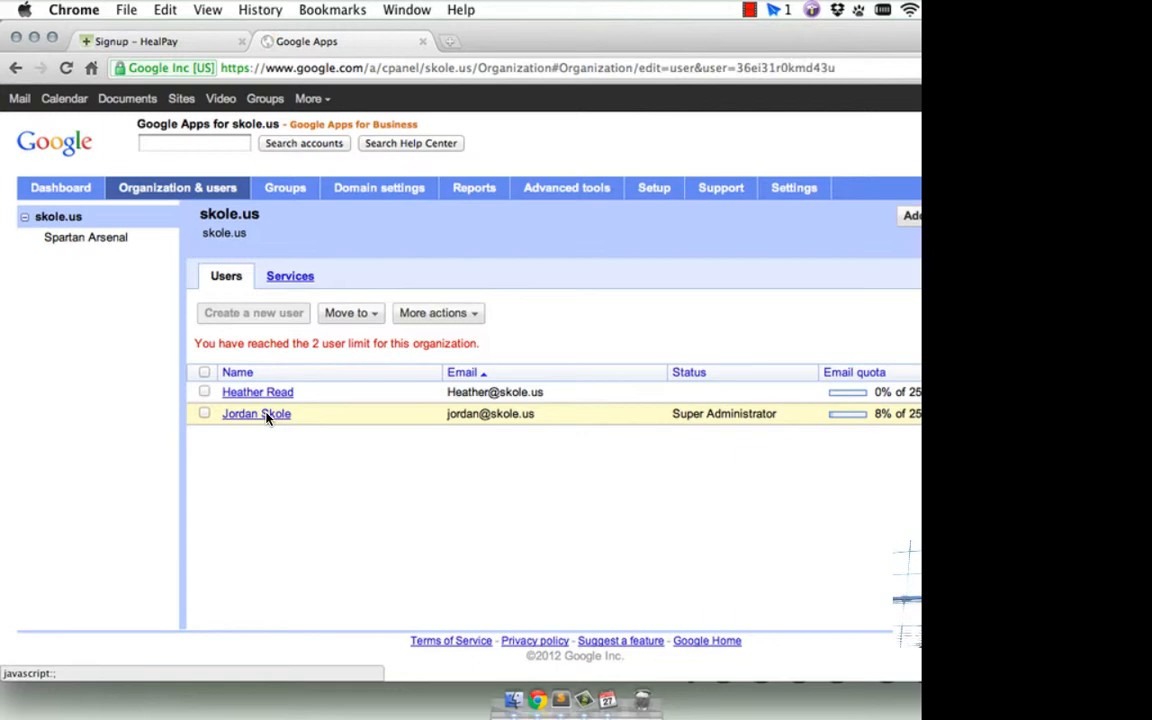
click(256, 412)
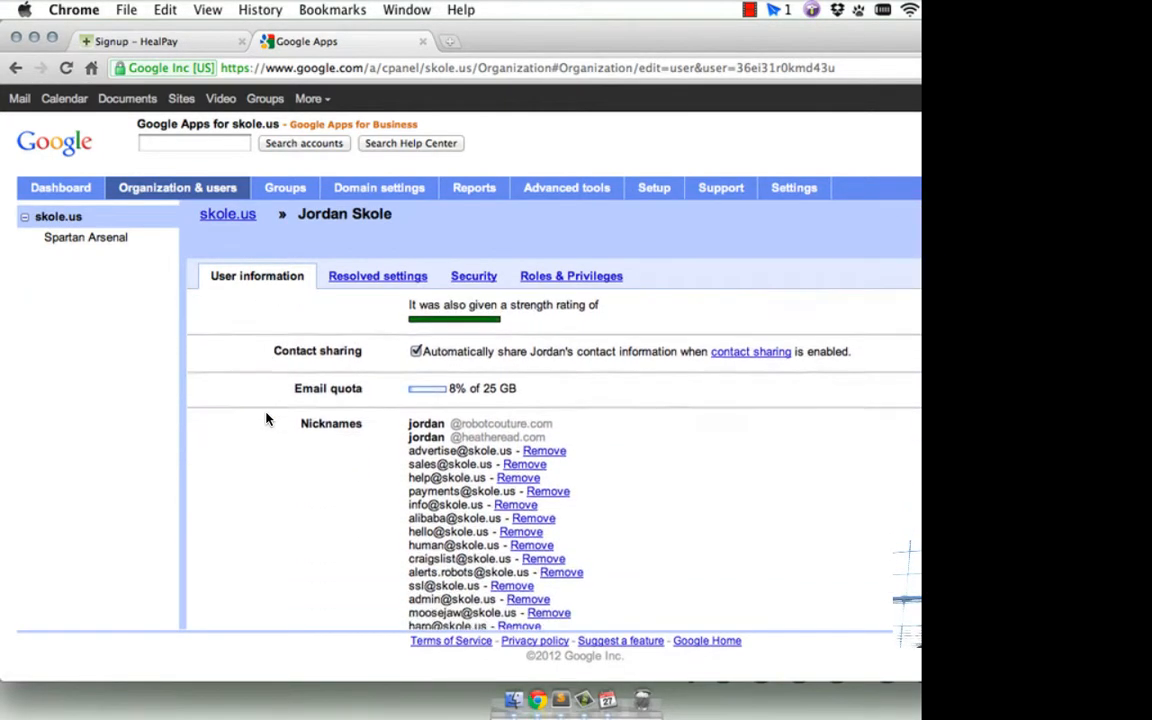
scroll(down, 3)
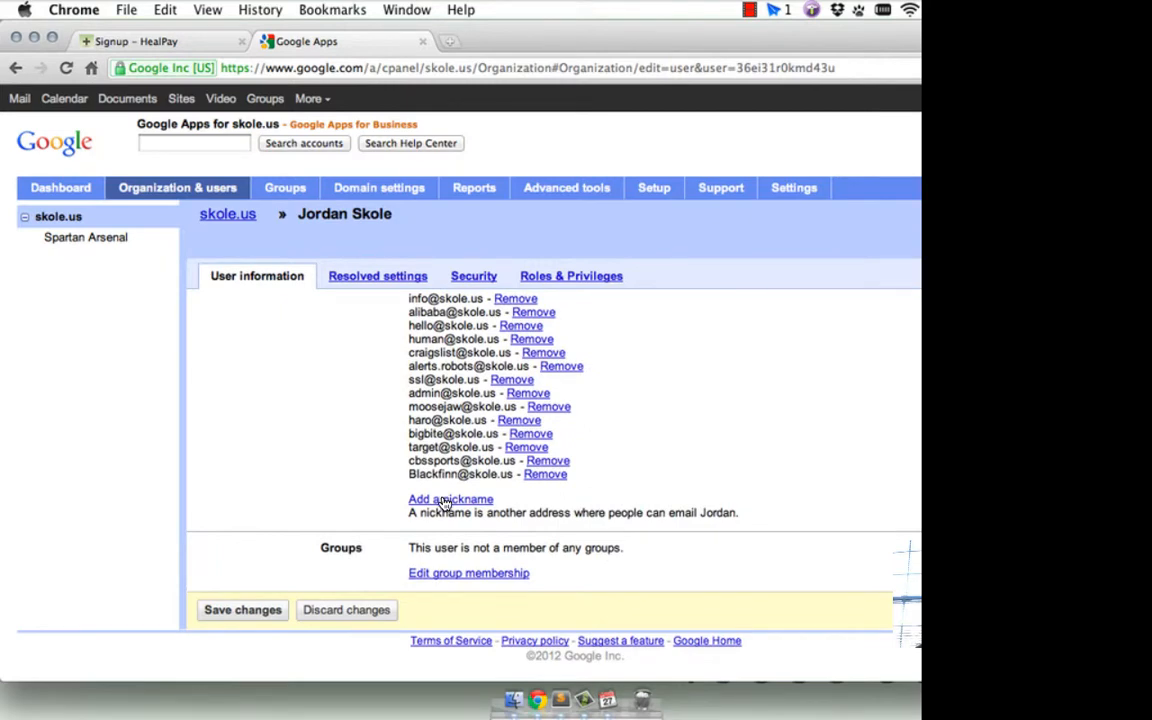
click(450, 498)
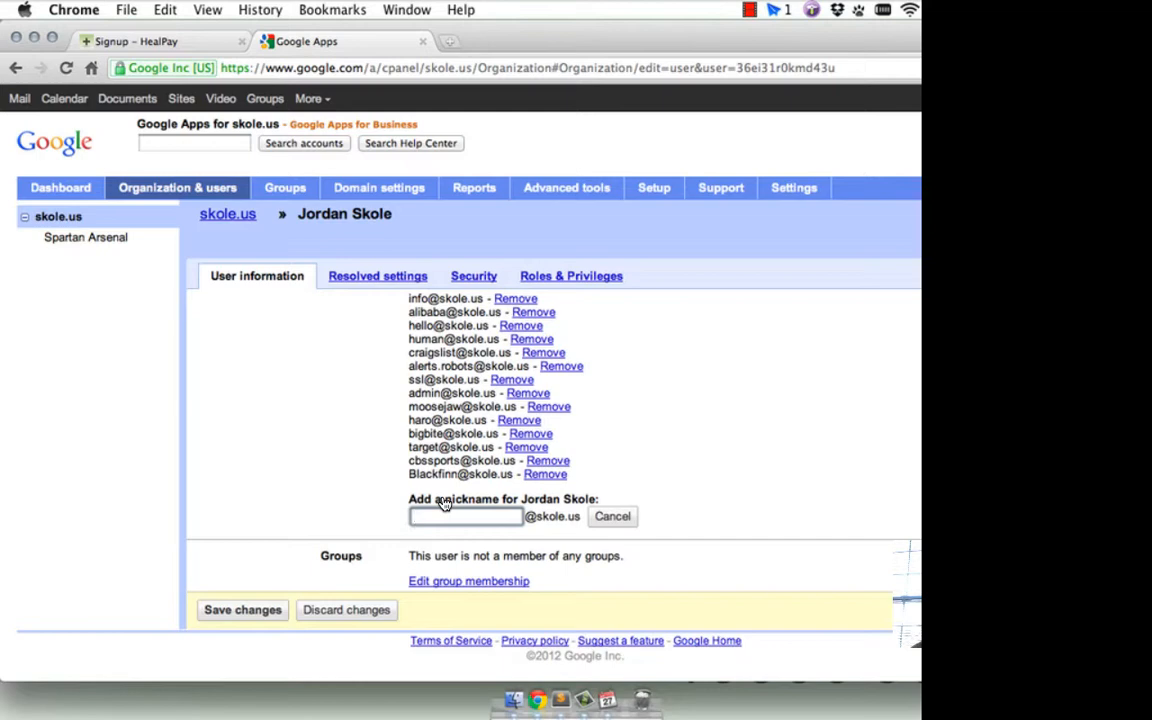
text(healpay)
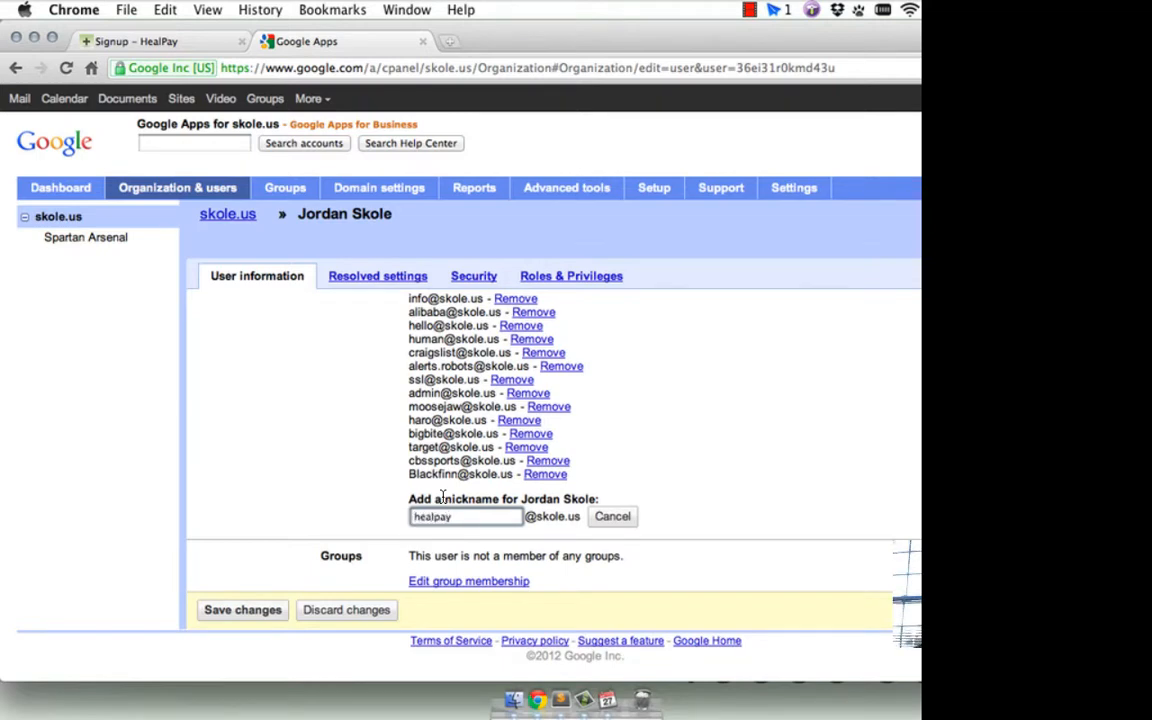
click(242, 610)
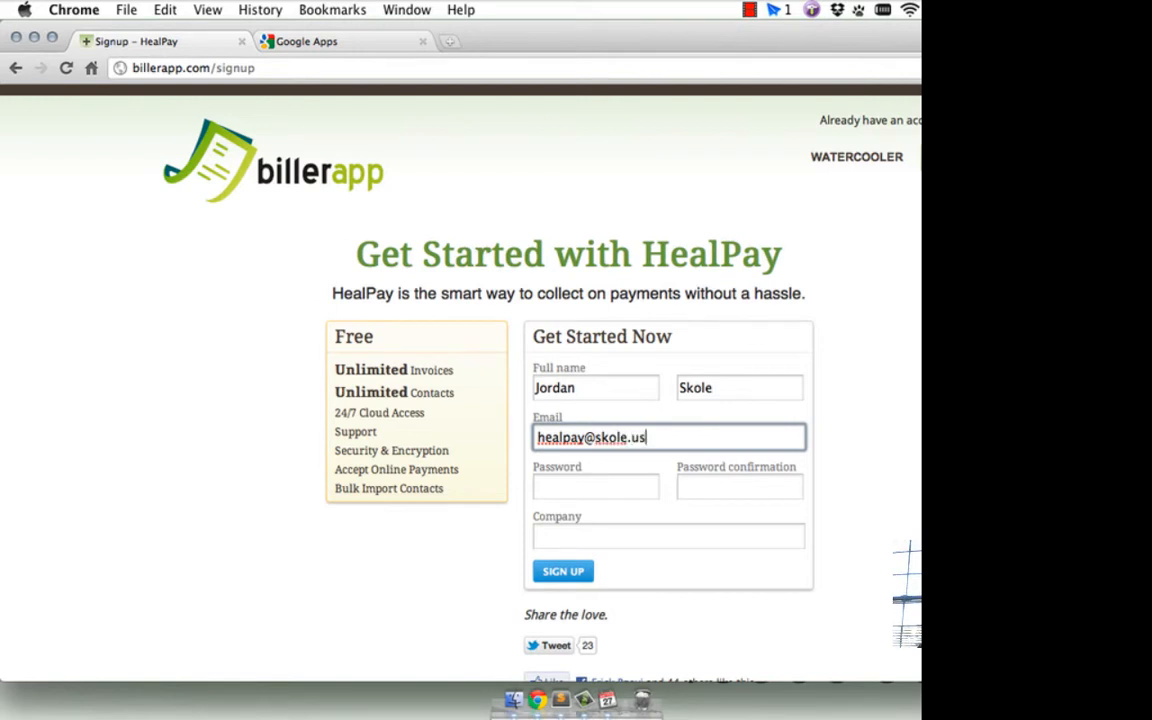
text(••••••)
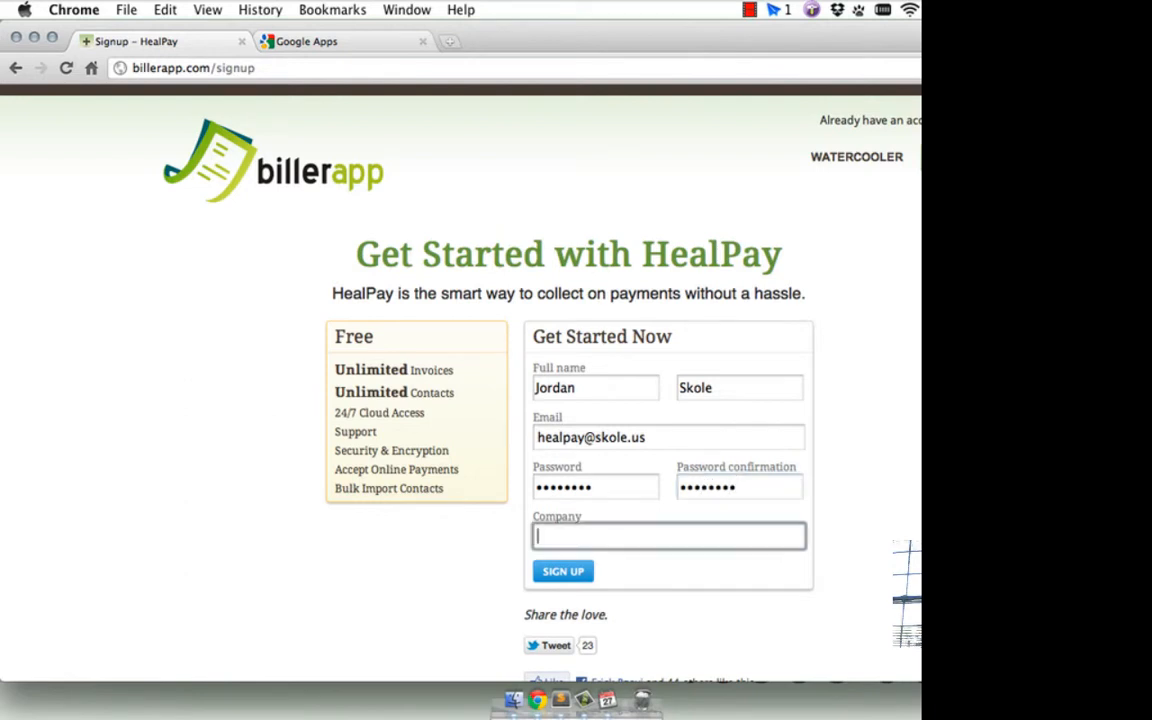
text(Robot)
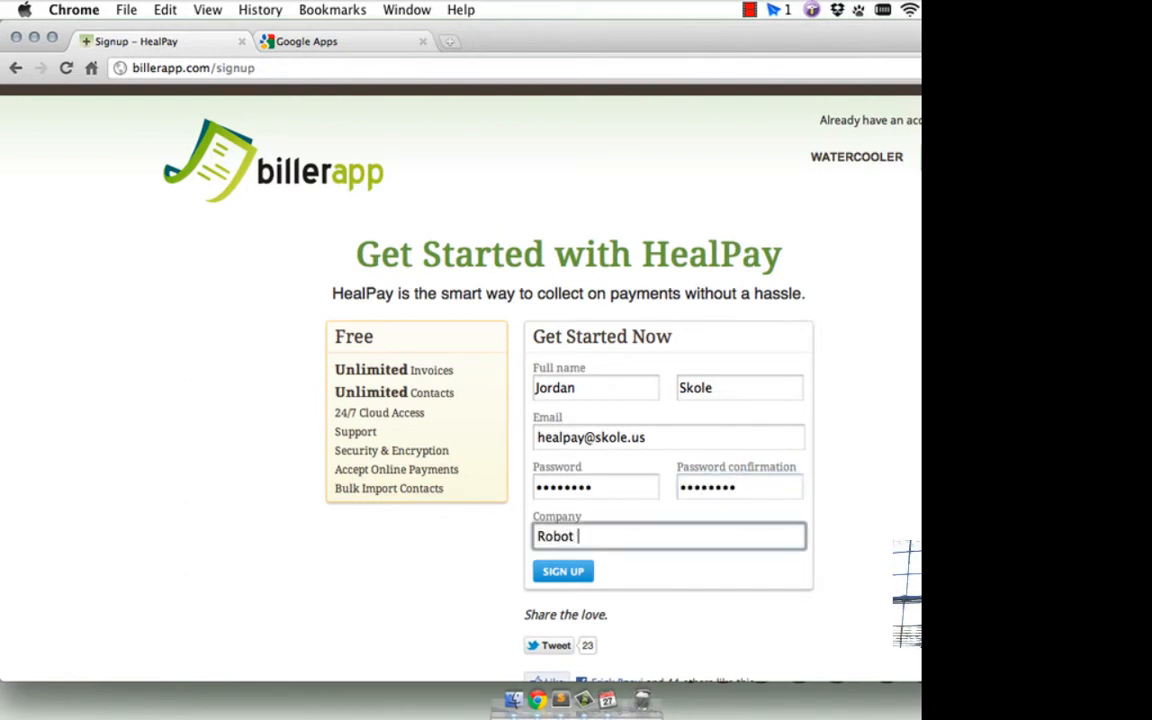
text(Couture)
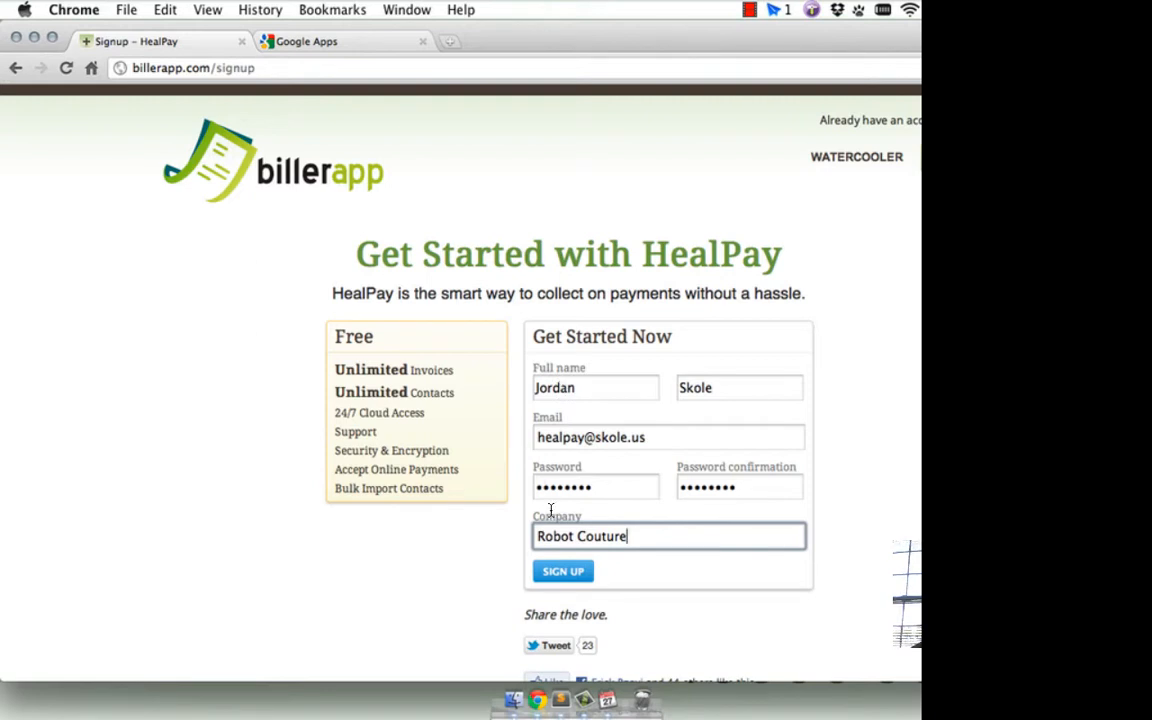
click(564, 572)
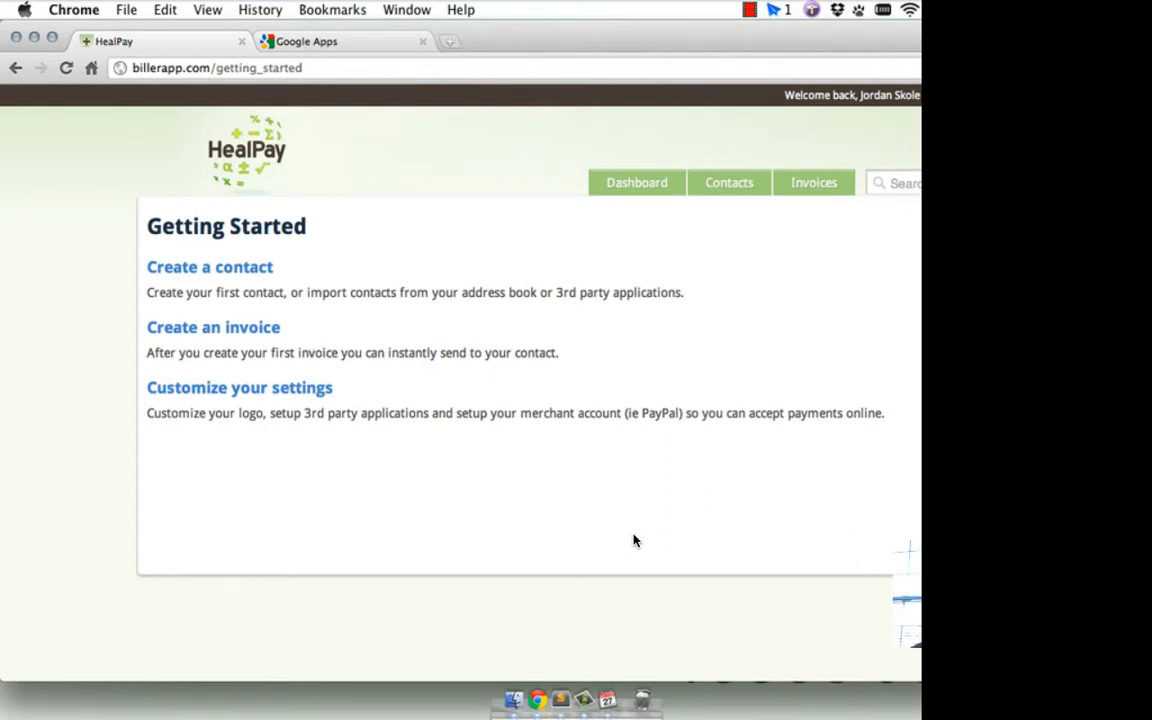
mouse_move(292, 268)
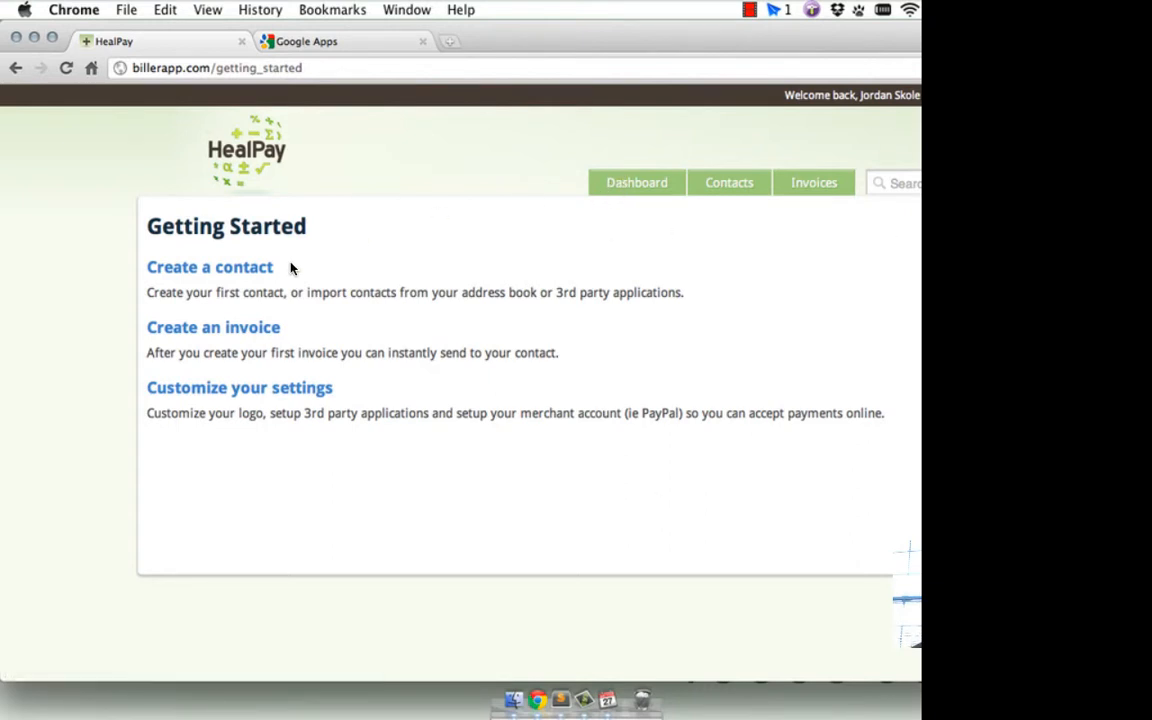
- From account settings send password reset instructions by email and confirm the request
click(240, 388)
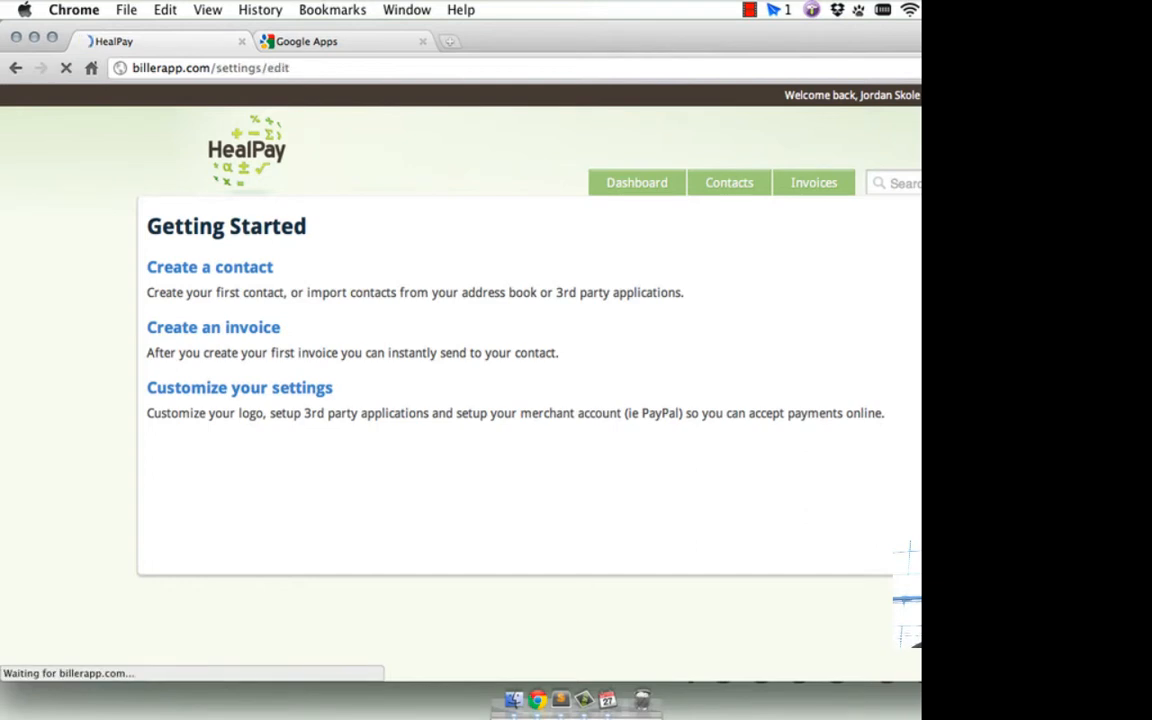
click(240, 388)
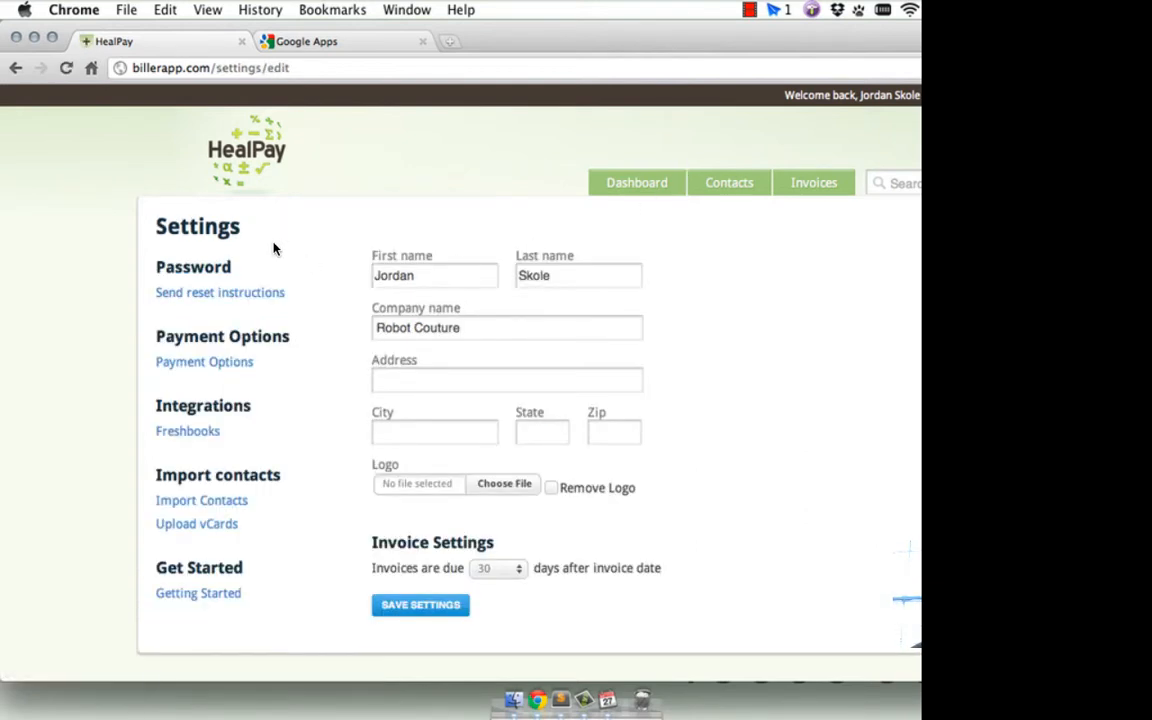
mouse_move(364, 264)
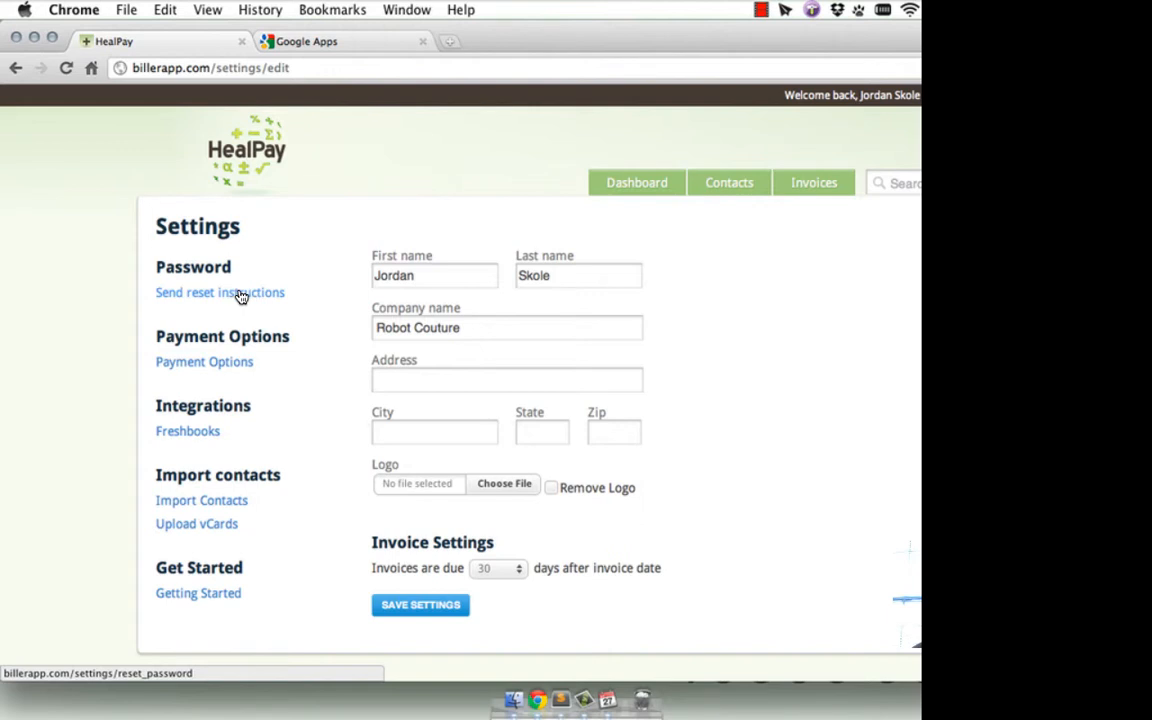
click(220, 292)
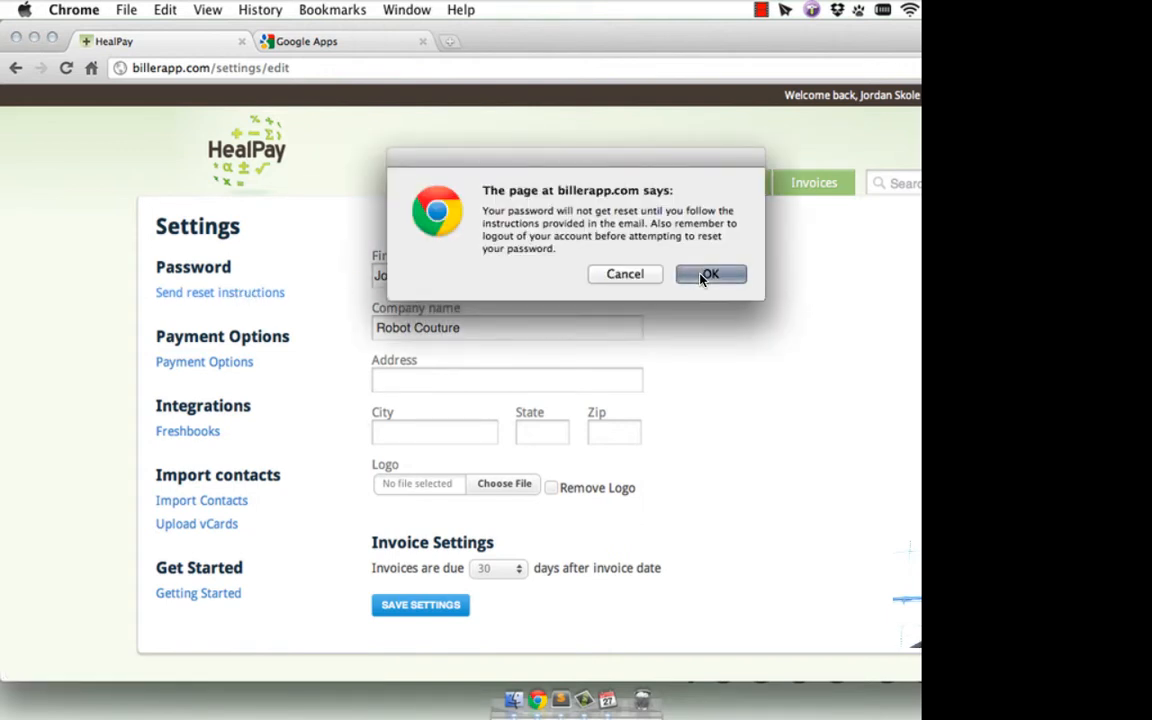
click(710, 274)
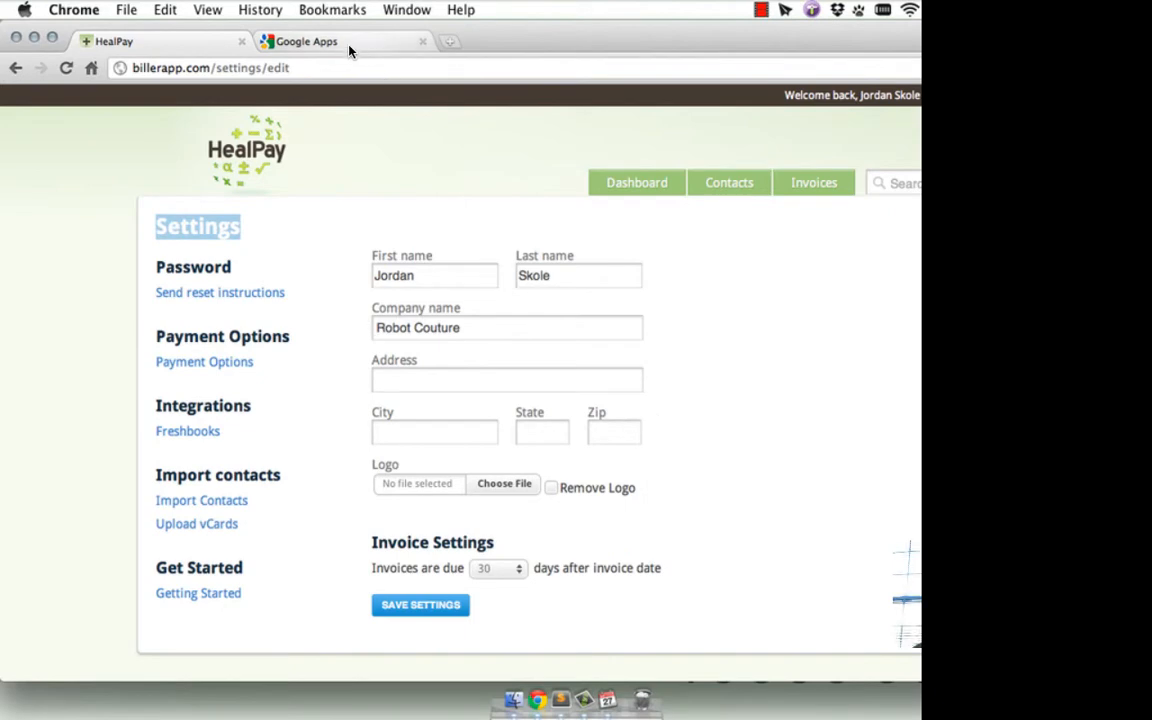
click(304, 40)
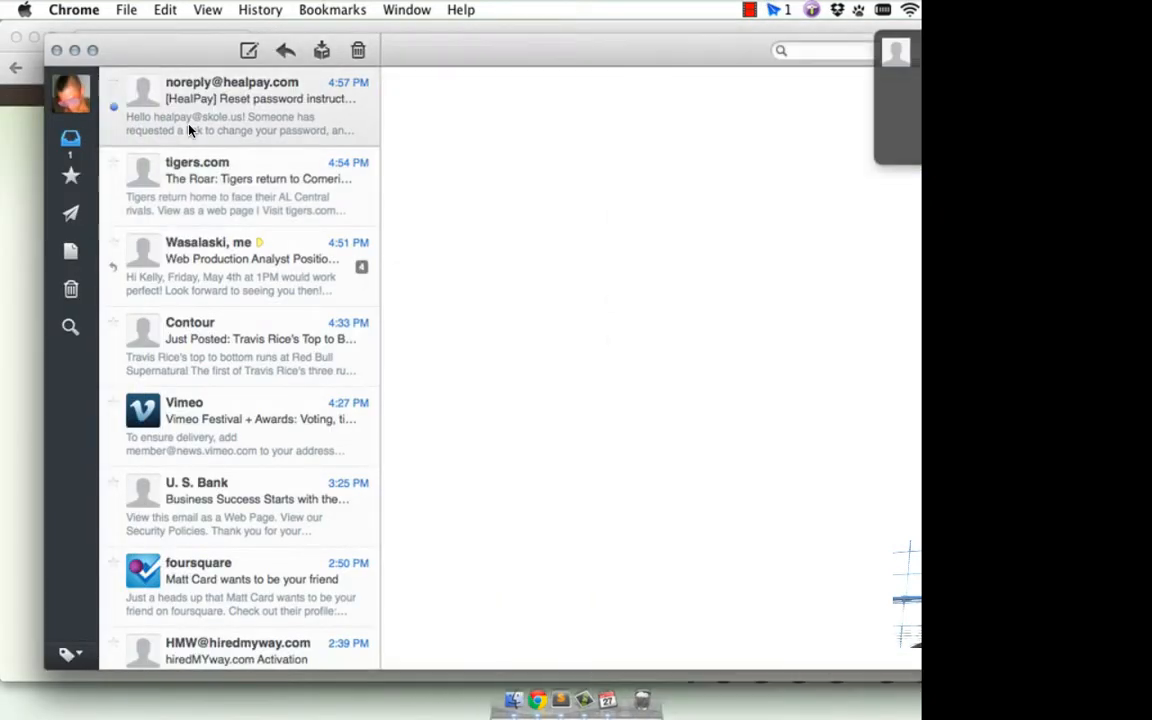
click(240, 104)
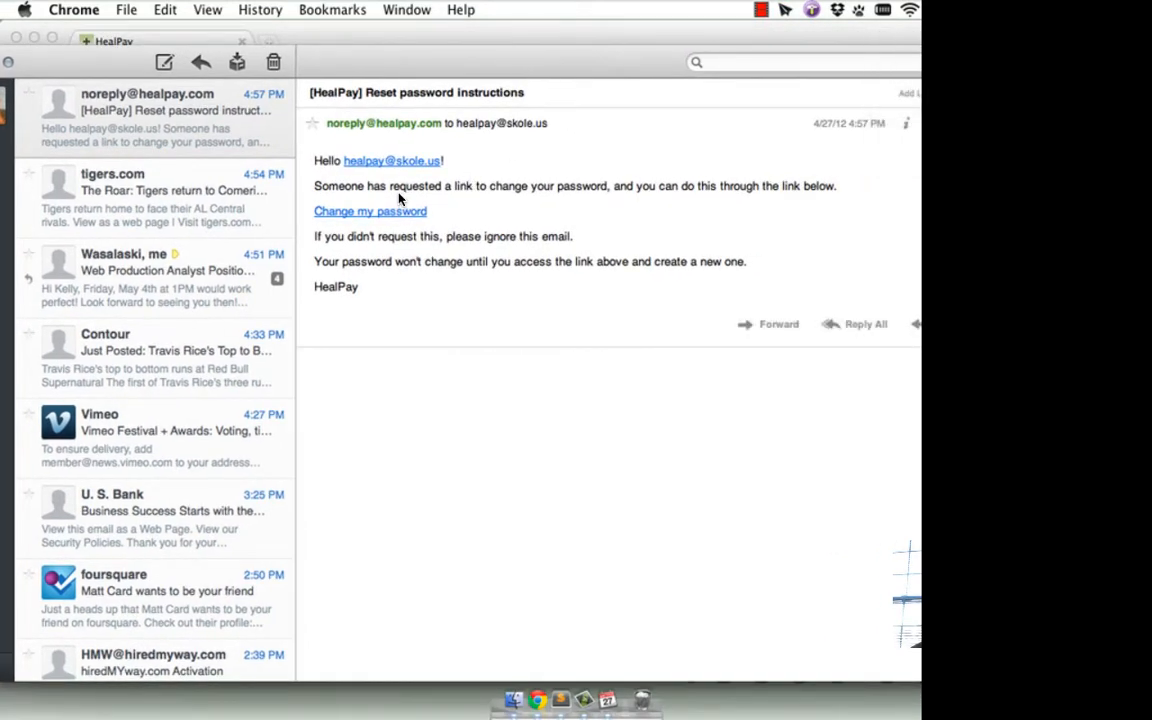
drag(444, 184, 836, 184)
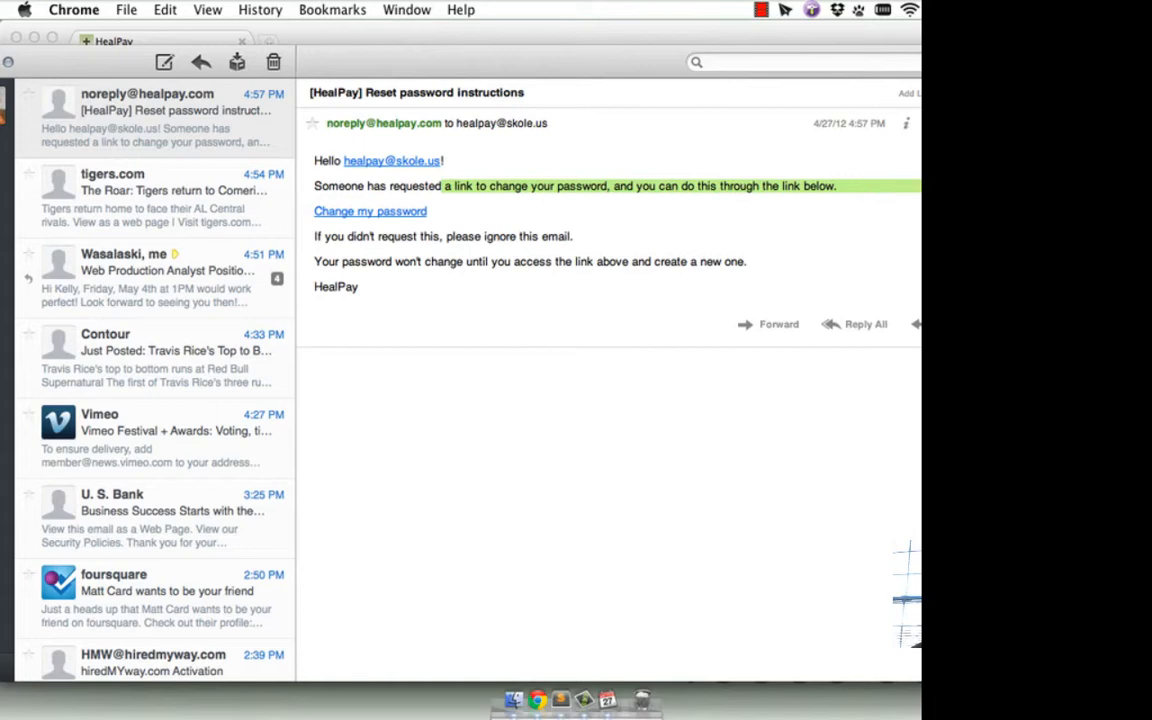
click(904, 124)
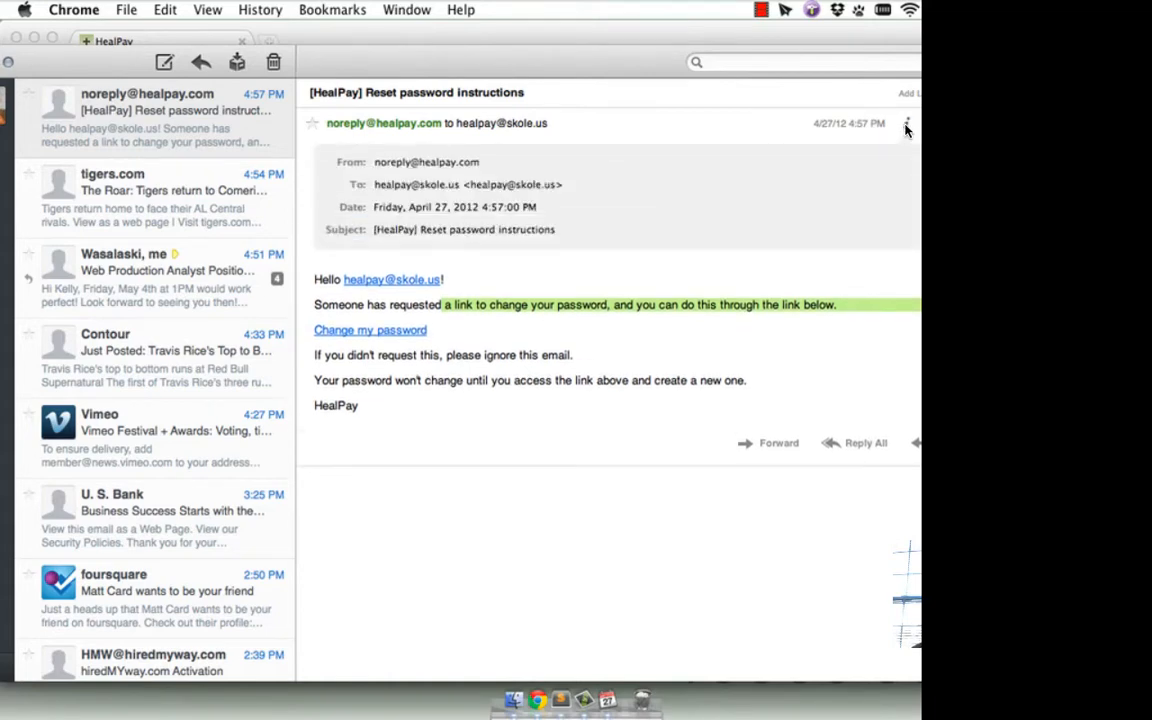
right_click(416, 184)
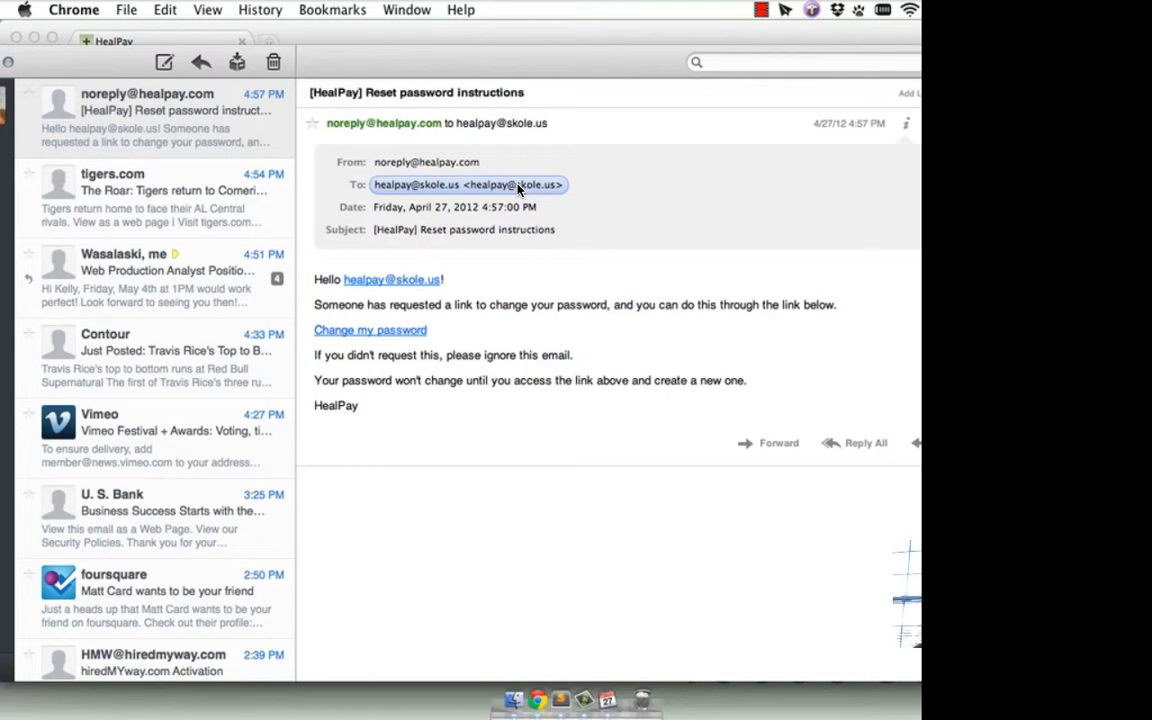
click(370, 330)
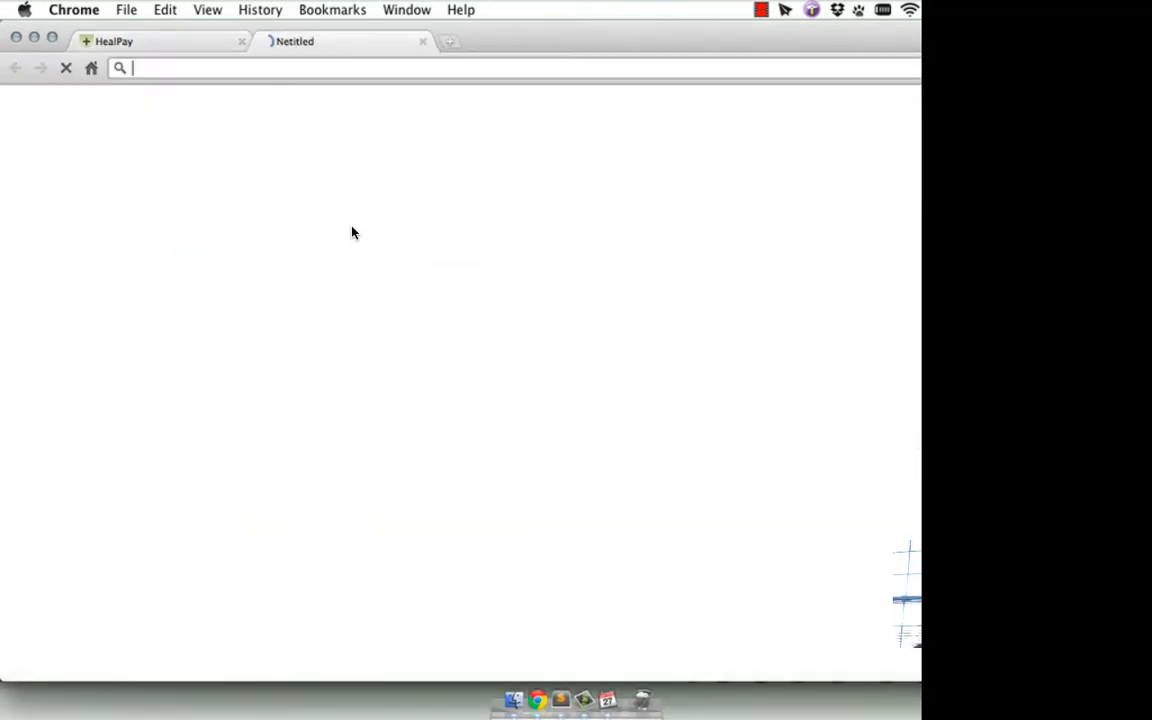
text(ma)
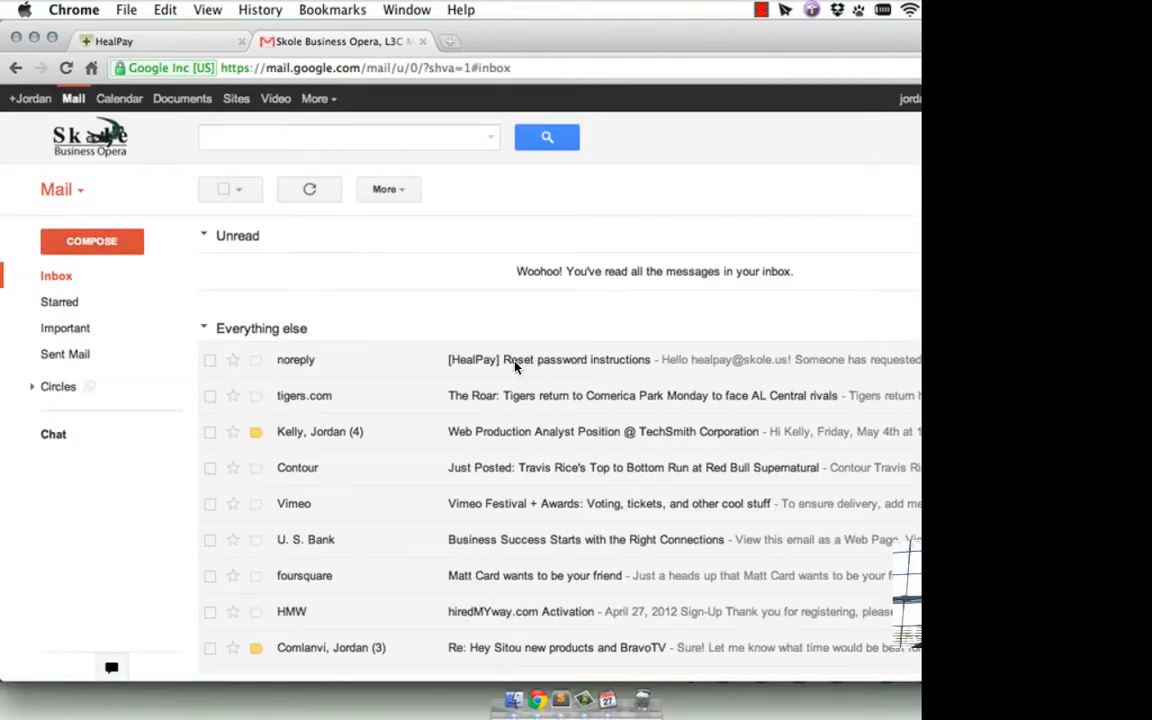
mouse_move(728, 336)
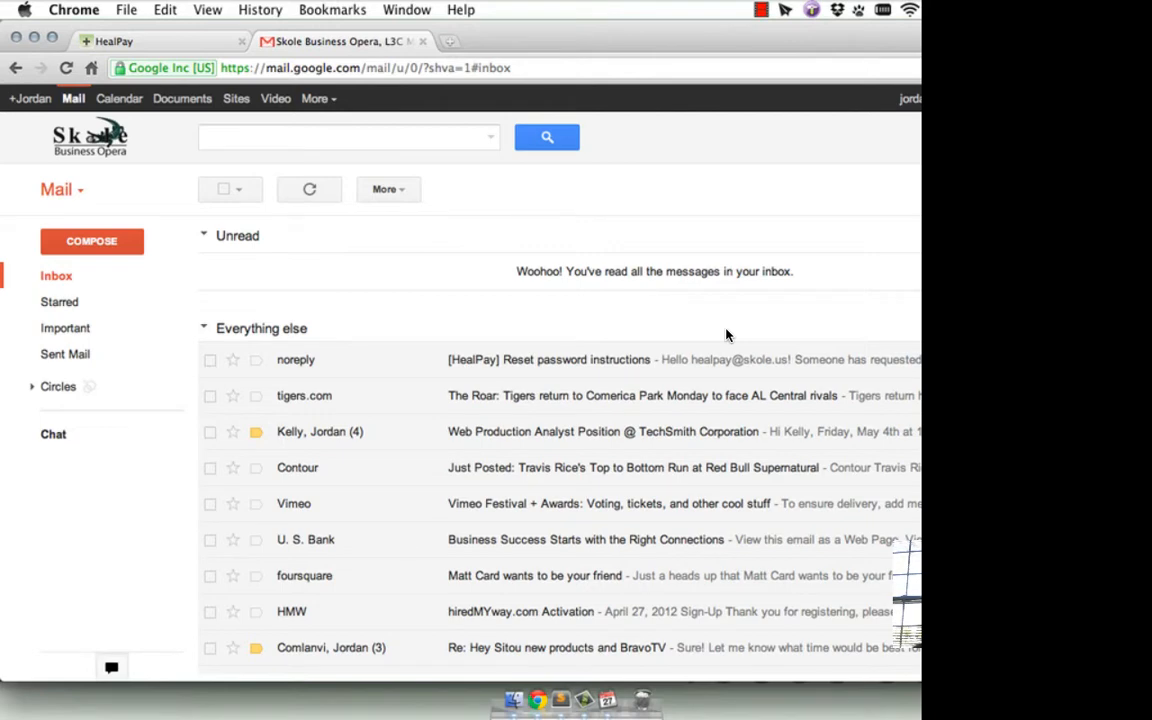
click(576, 360)
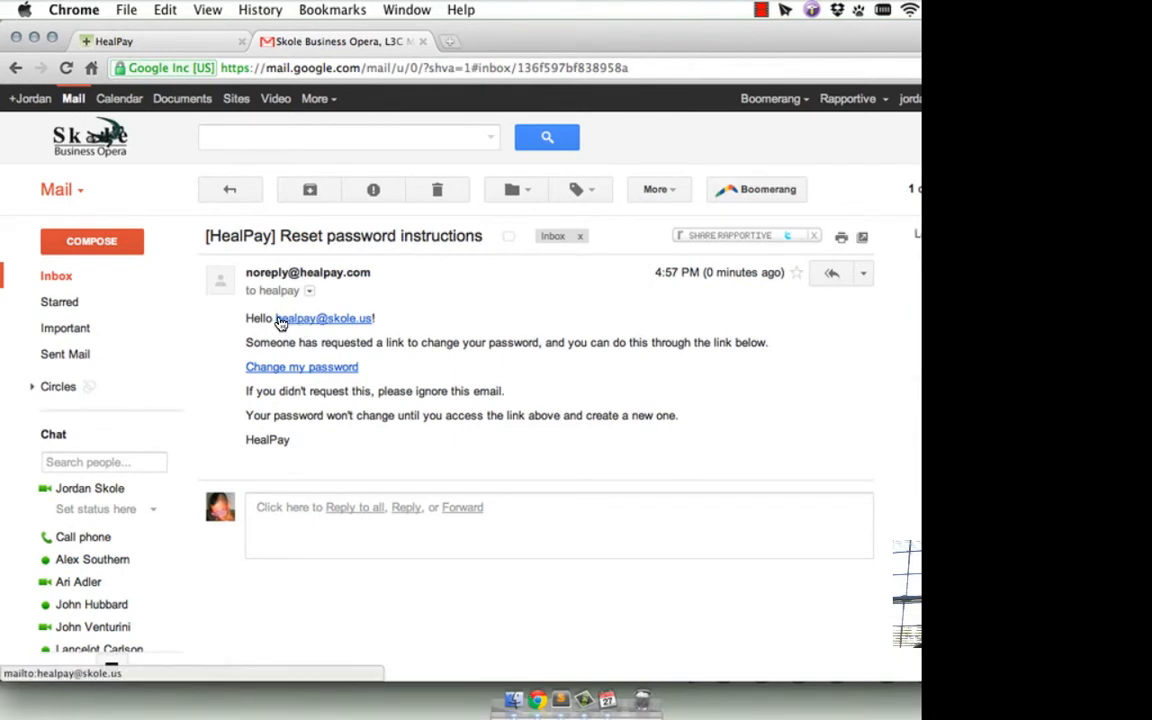
double_click(324, 318)
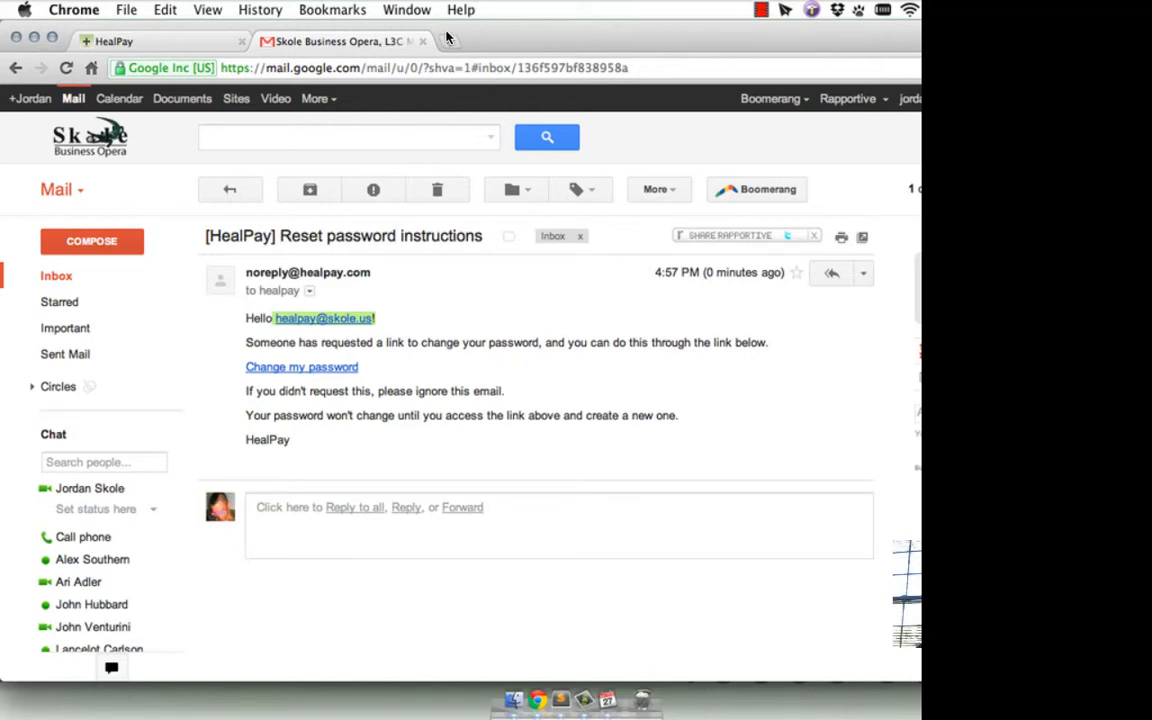
click(448, 40)
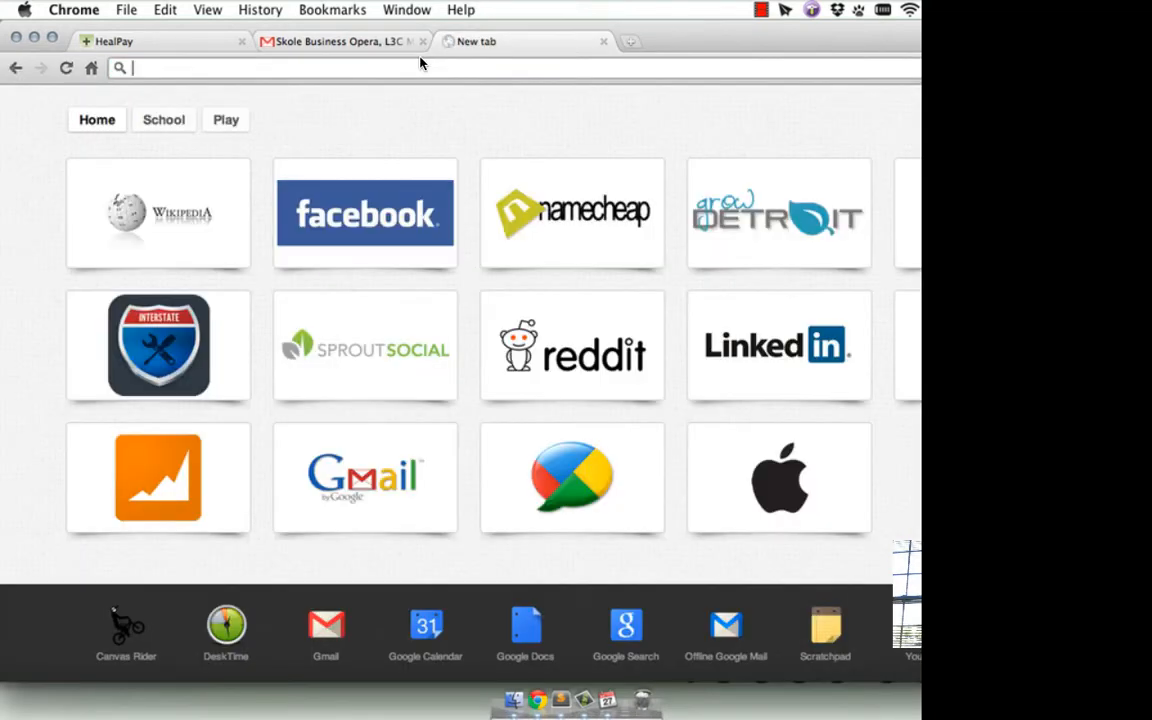
text(google.com/analytic)
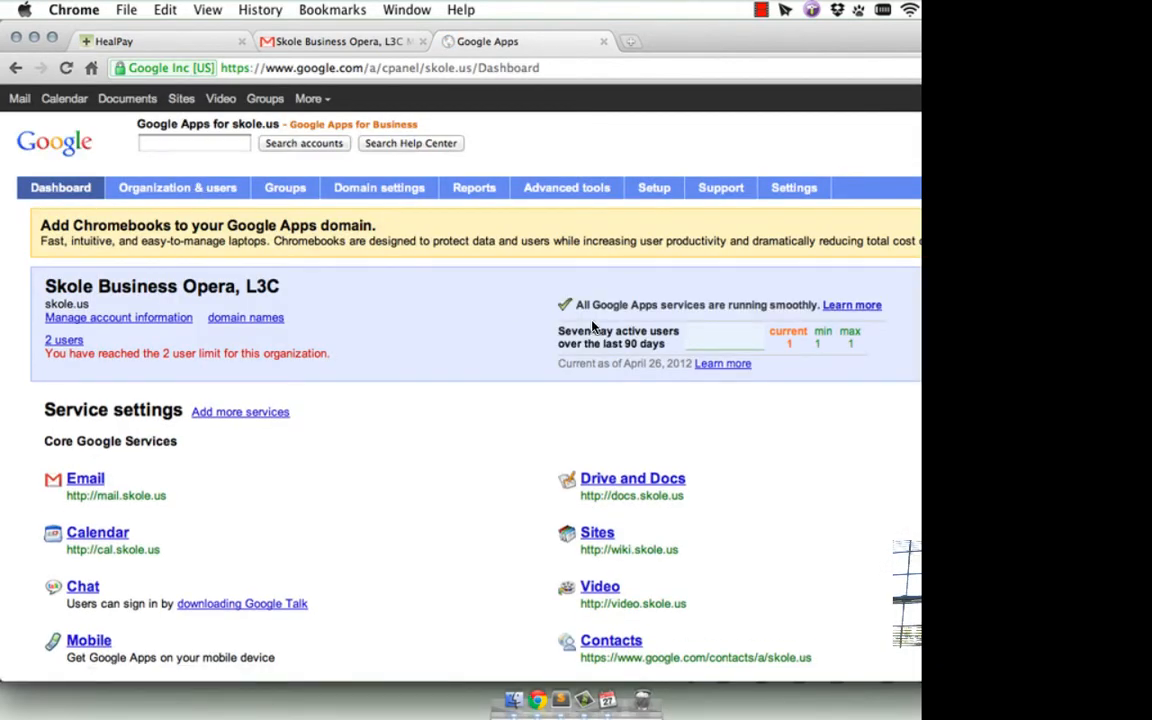
click(176, 188)
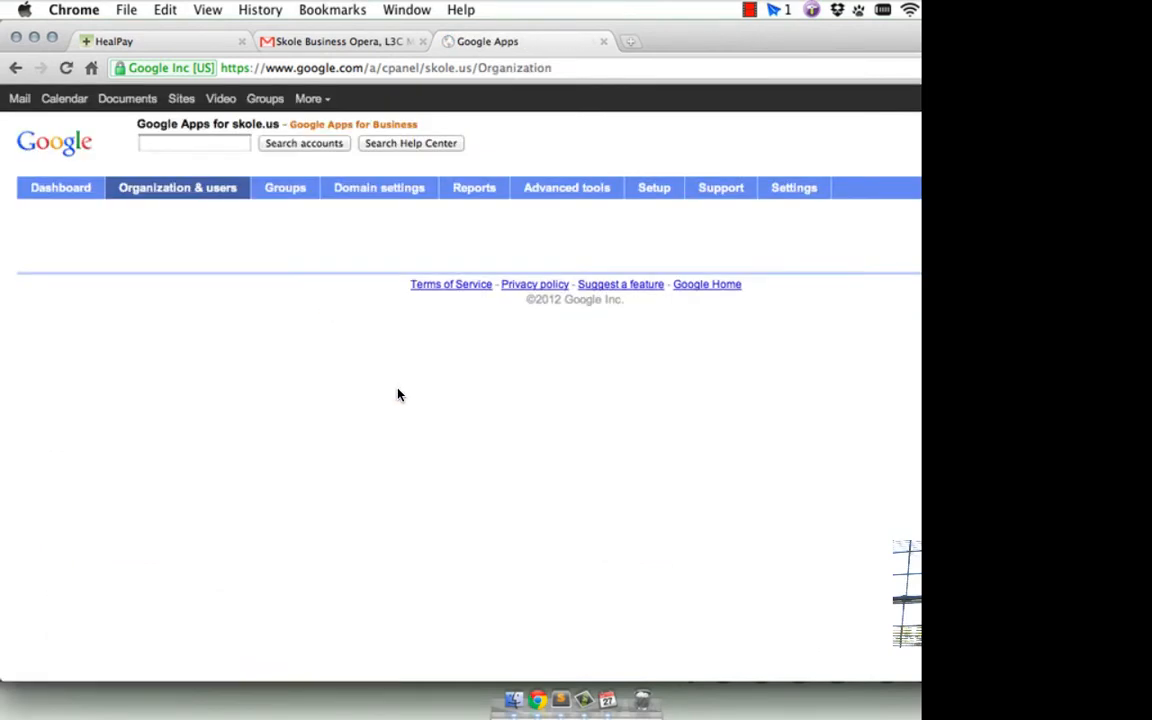
mouse_move(356, 336)
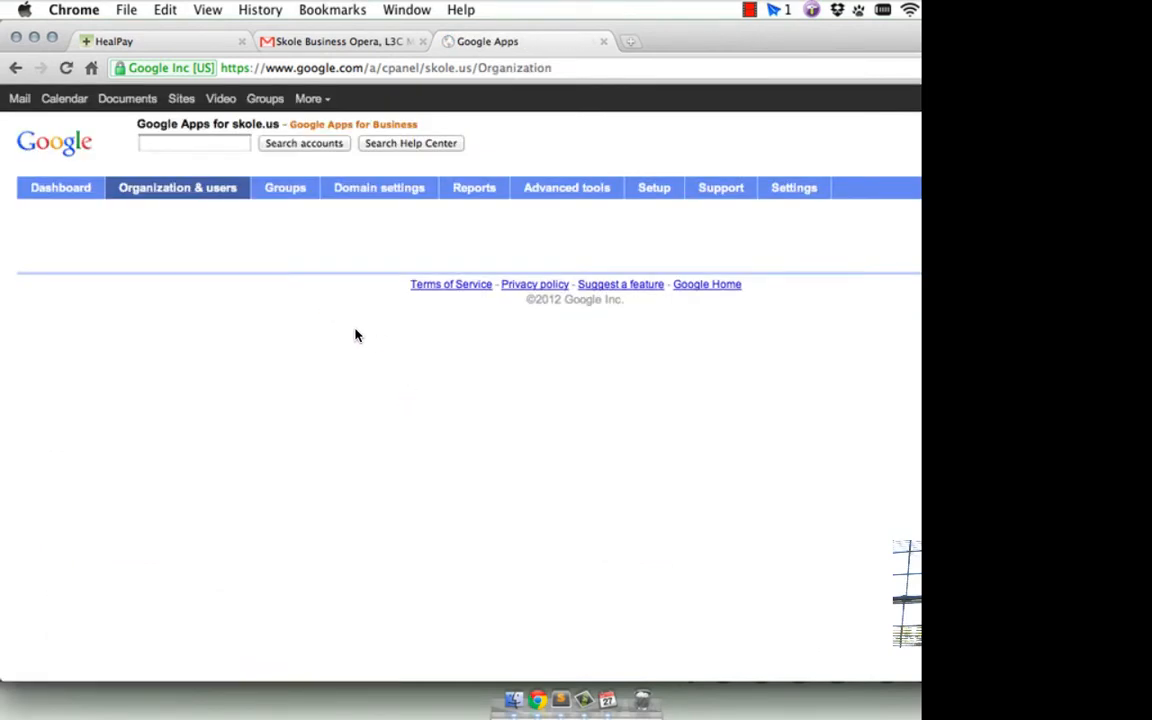
click(176, 188)
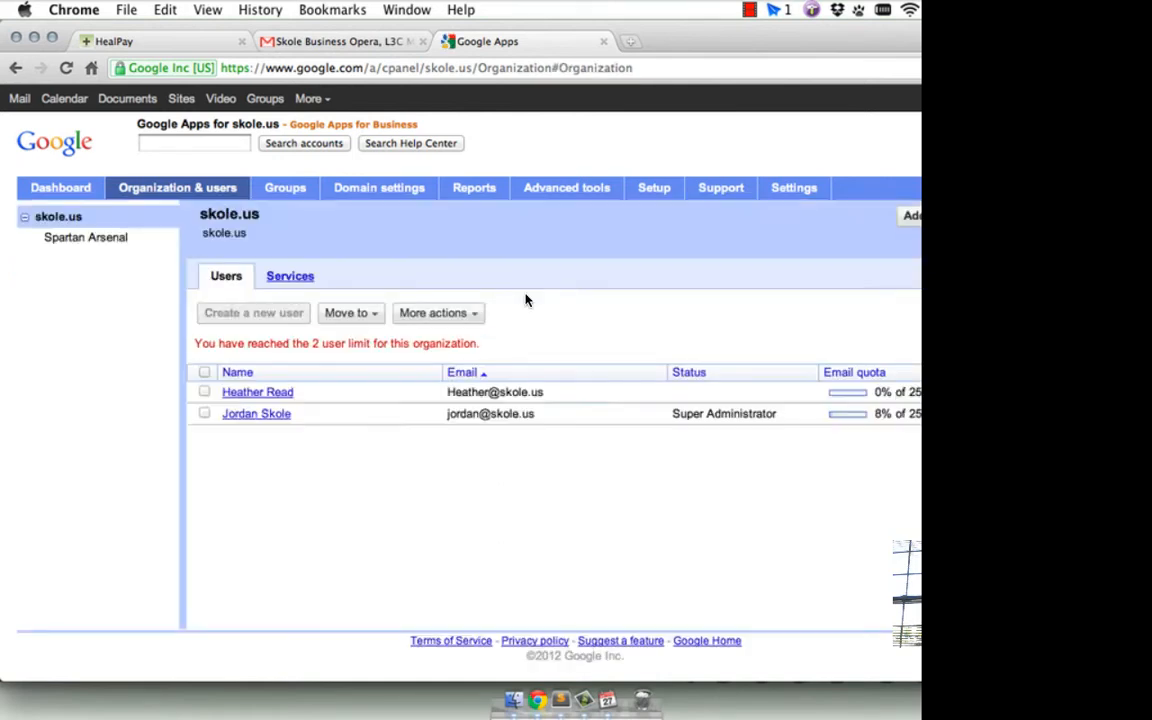
click(256, 412)
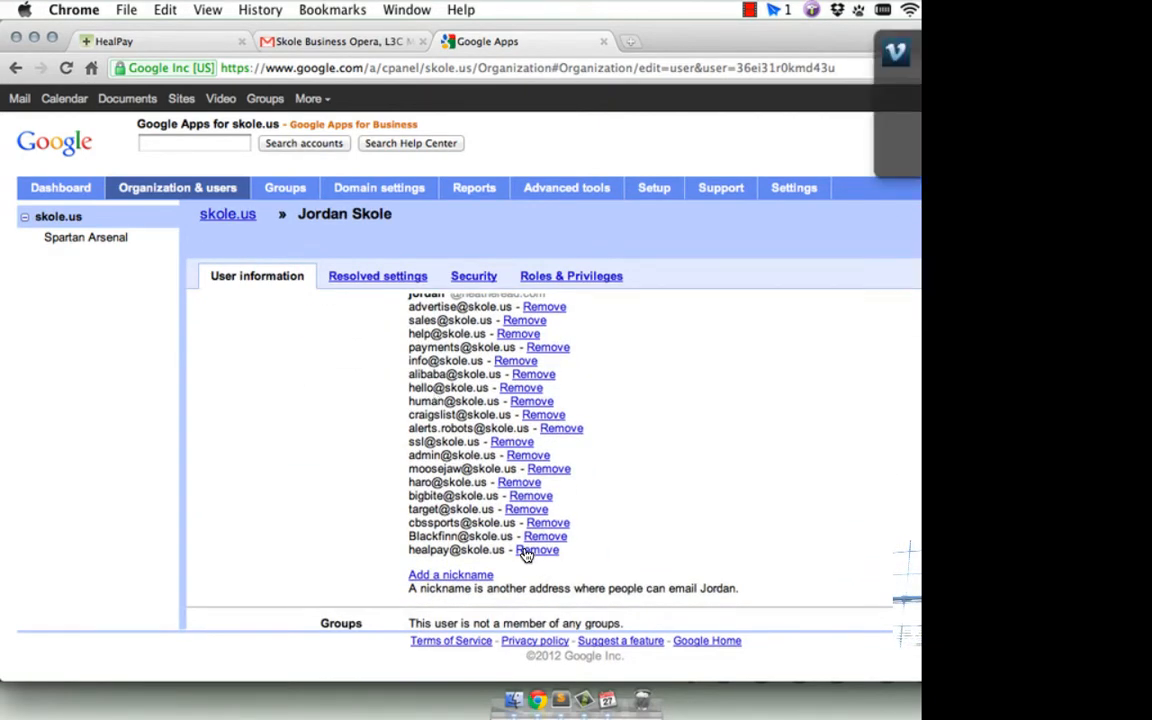
click(538, 548)
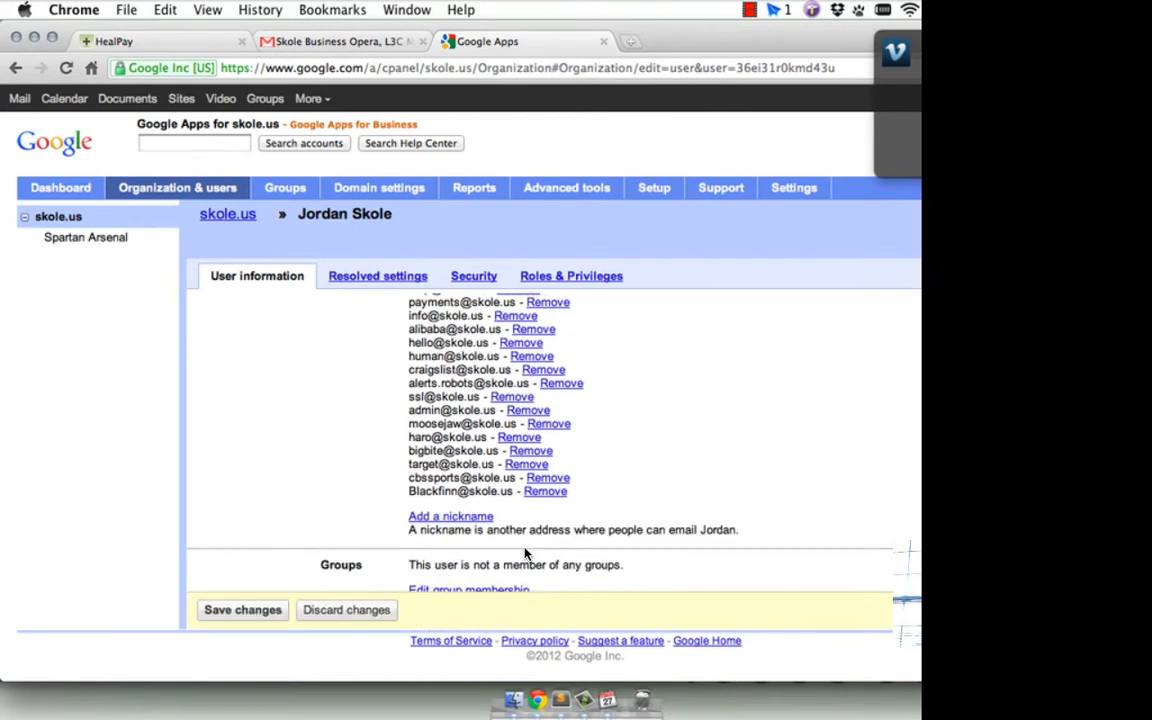
click(242, 610)
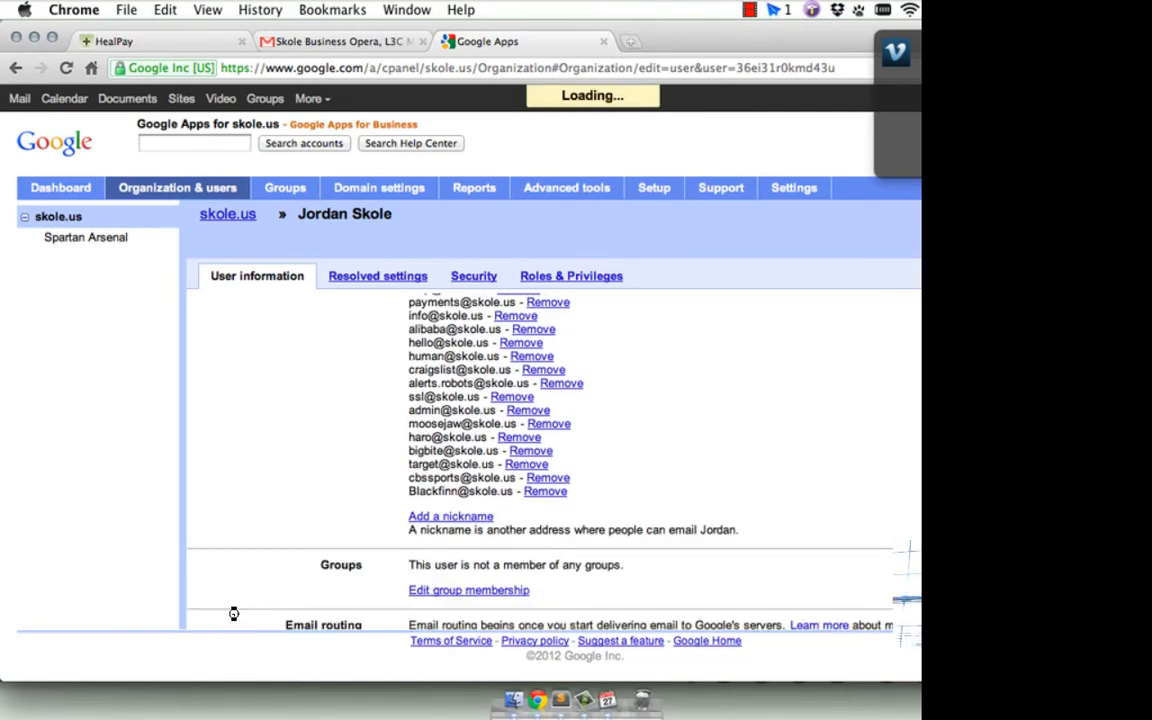